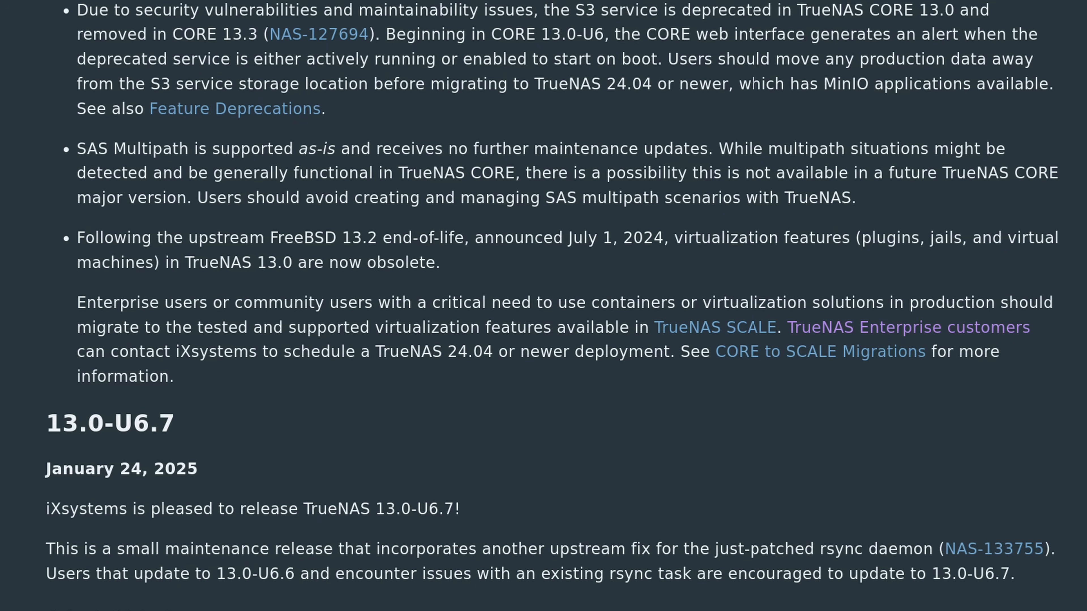
- Scroll the CORE release notes down to the 13.0-U6.7 and 13.0-U6.6 entries
scroll("down", 3)
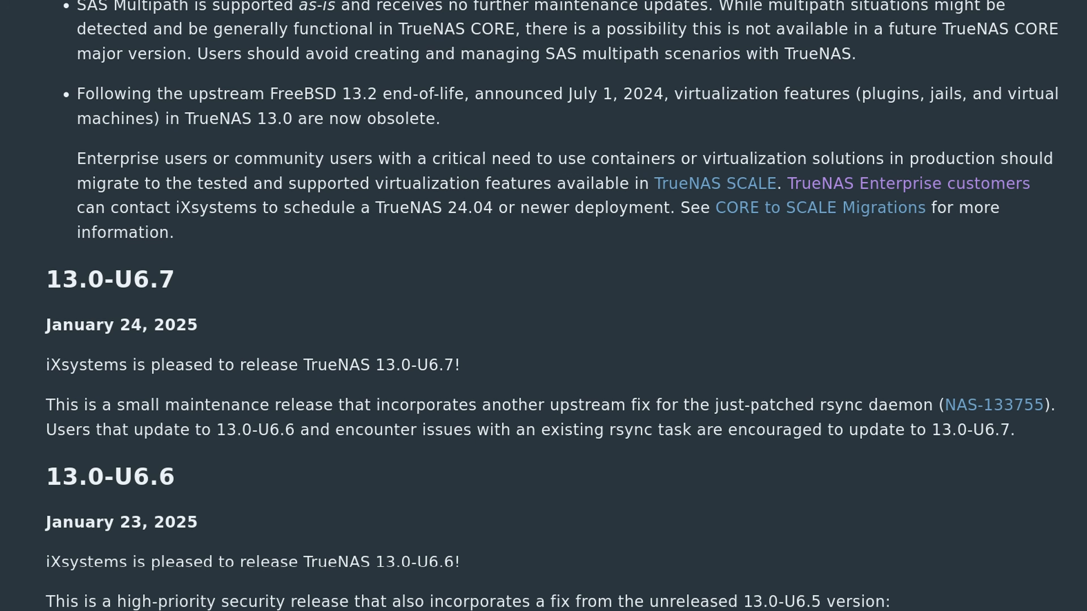
scroll("down", 3)
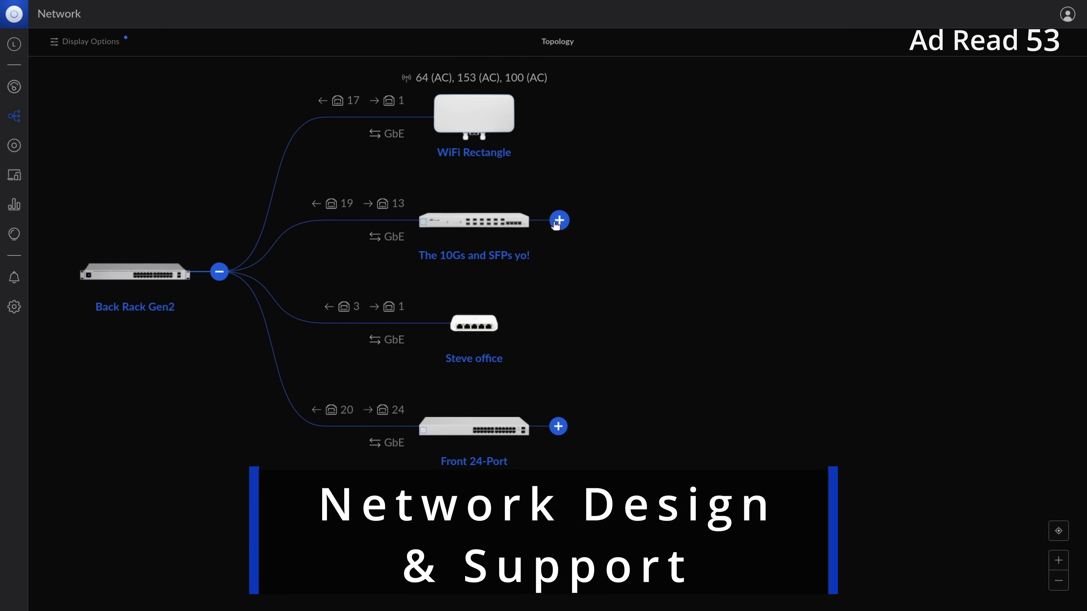
left_click(559, 221)
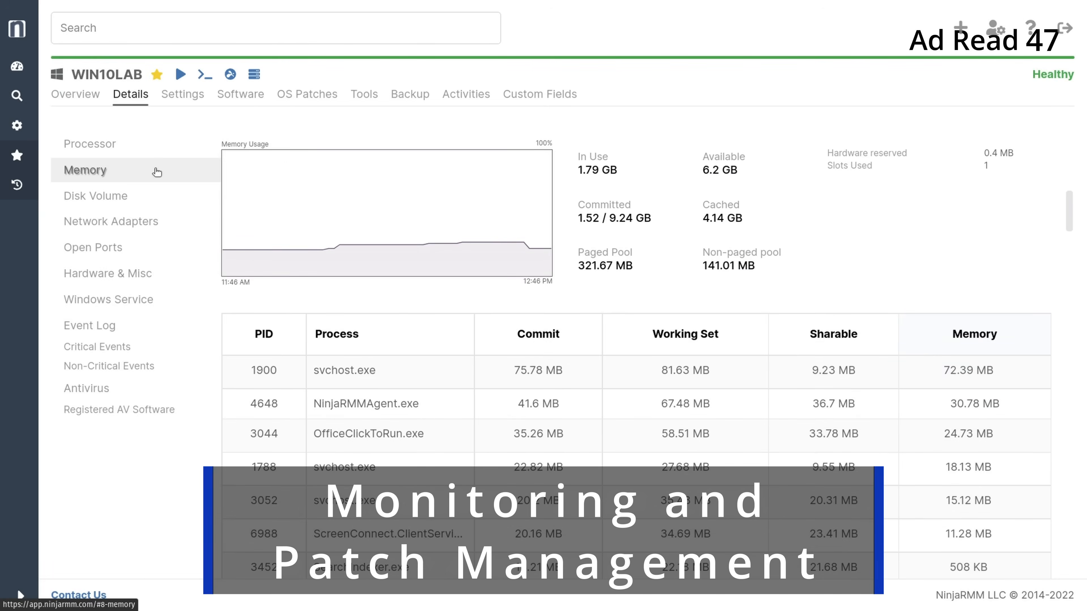
left_click(96, 196)
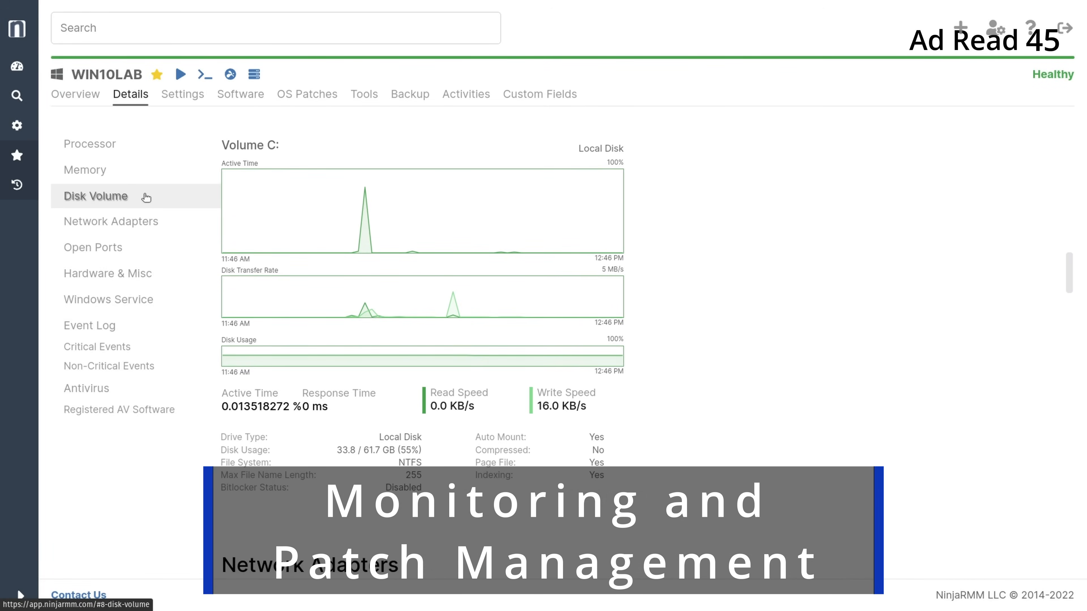
left_click(111, 221)
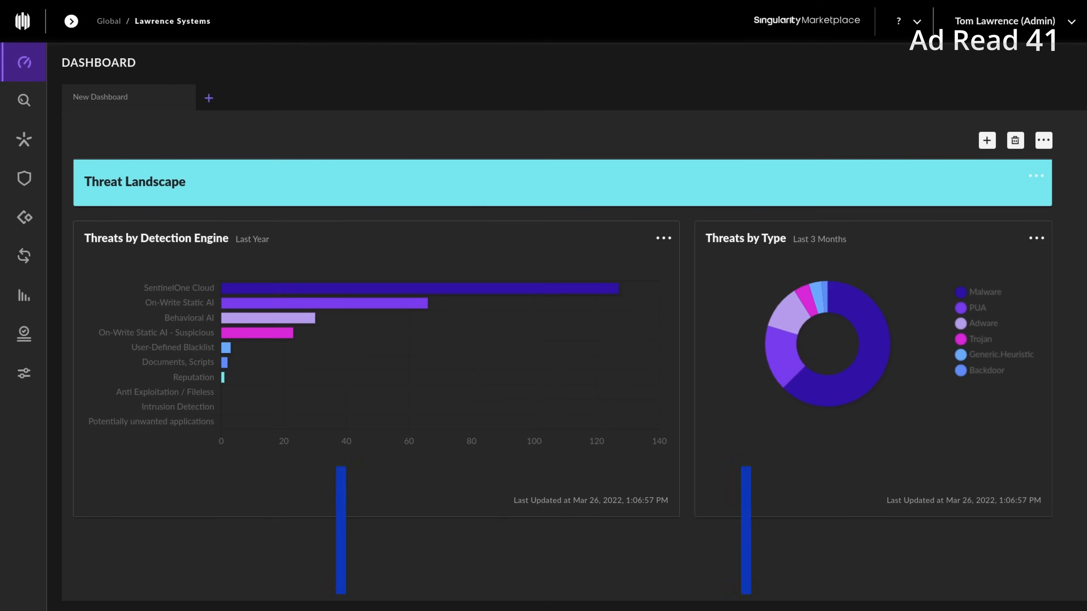
mouse_move(464, 288)
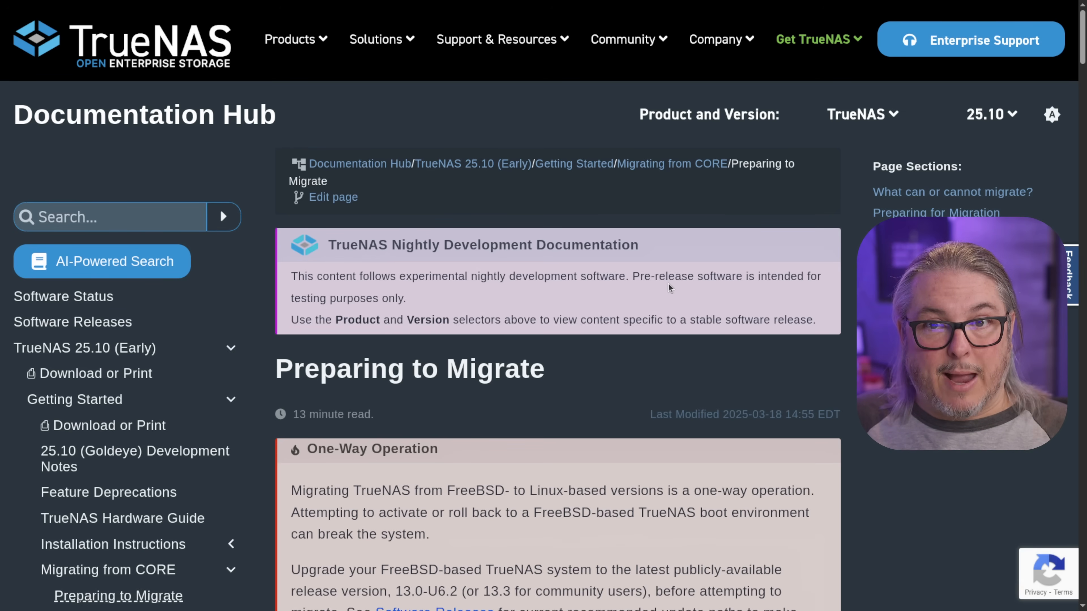
- Scroll the Preparing to Migrate page to the 'What can or cannot migrate?' heading
scroll("down", 3)
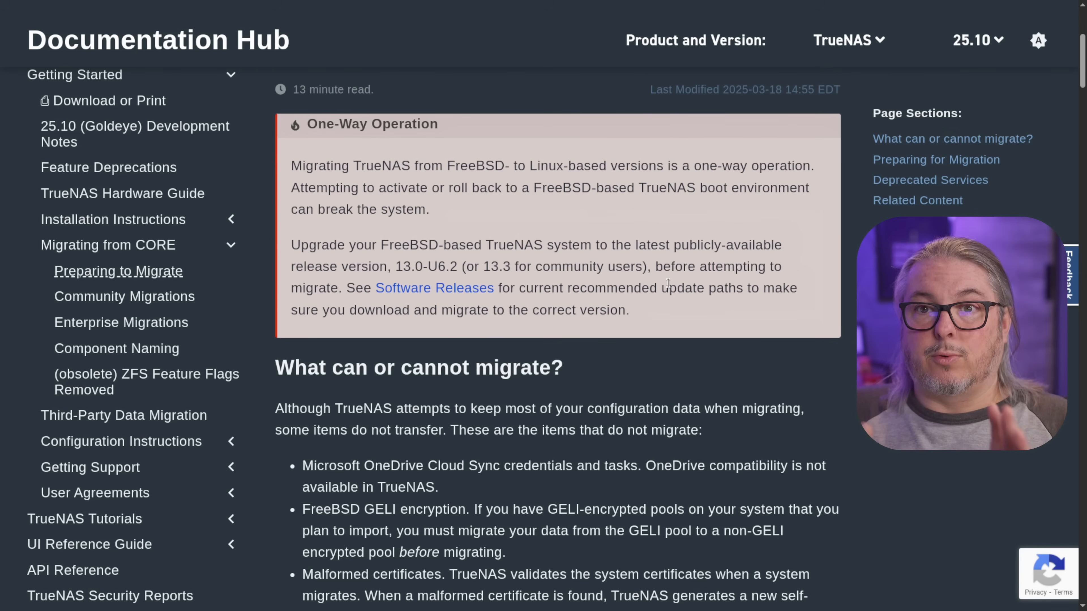
scroll("up", 3)
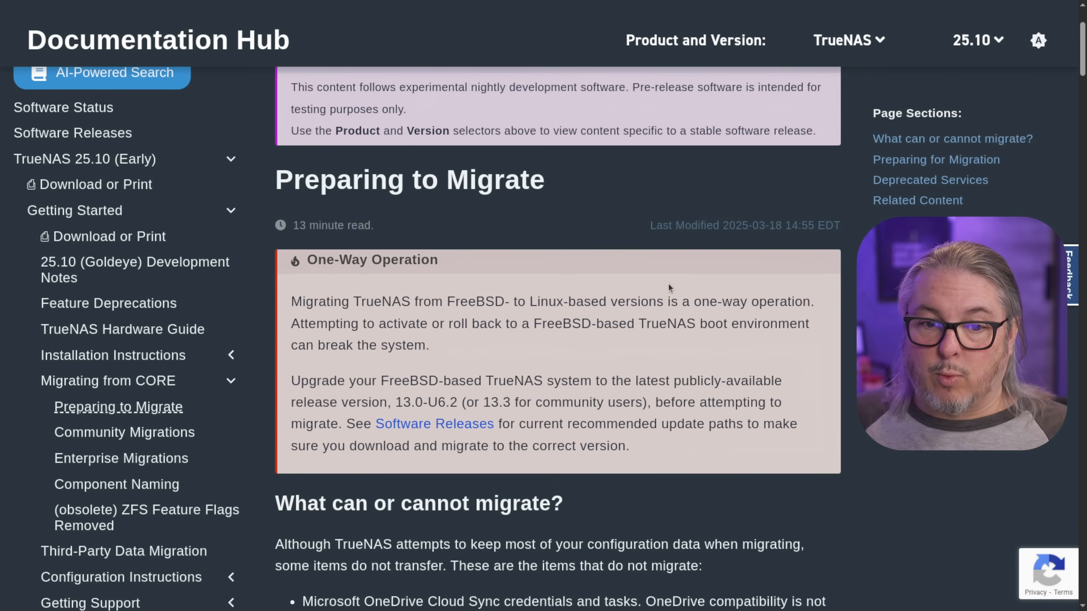
scroll("down", 3)
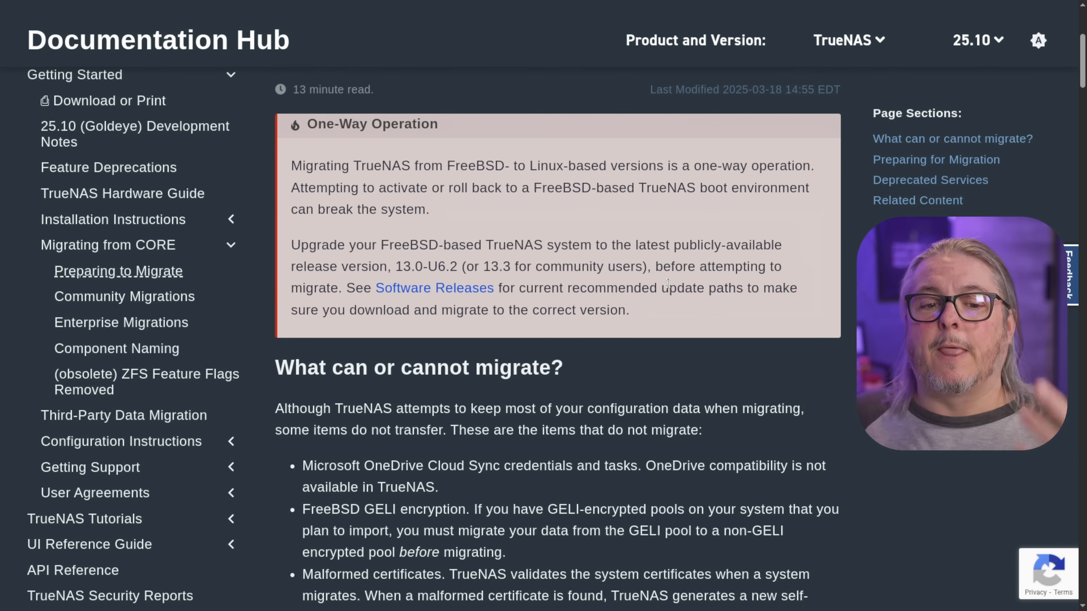
- Scroll down to the bulleted list of items that do not migrate
scroll("down", 3)
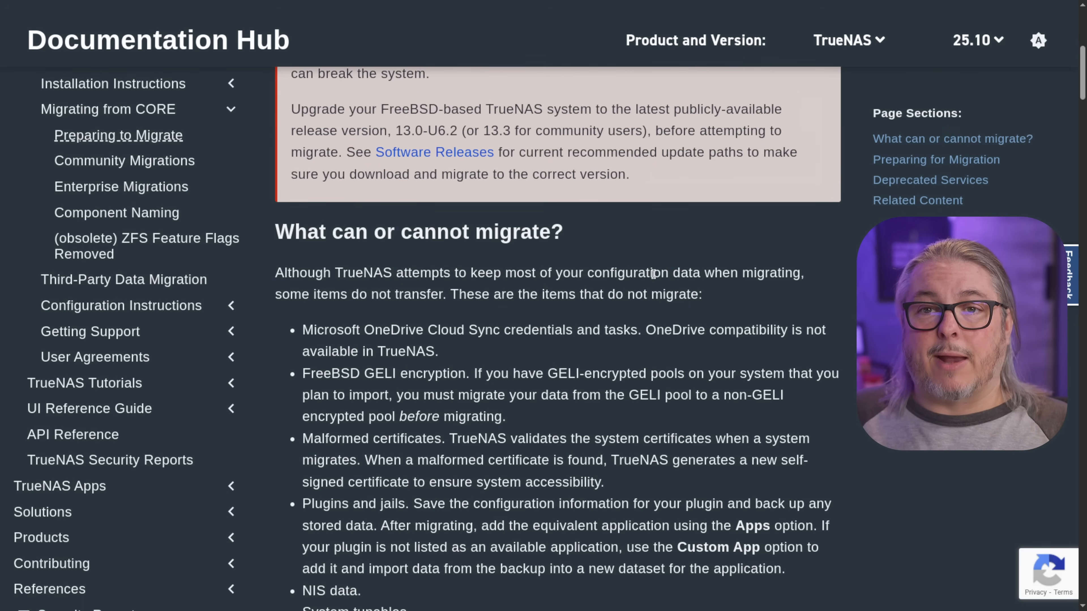
scroll("down", 3)
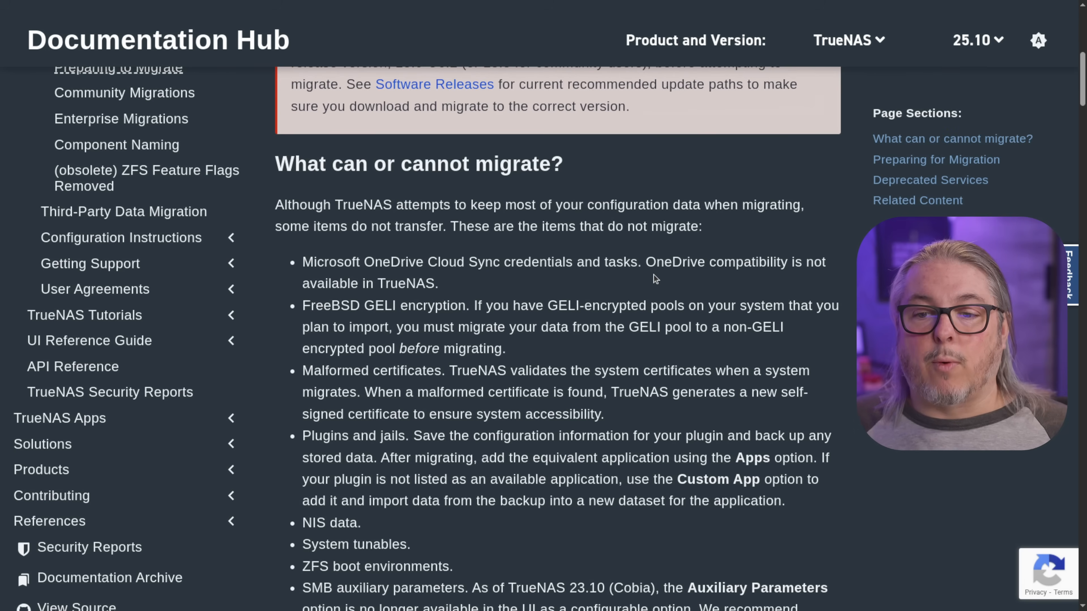
mouse_move(388, 319)
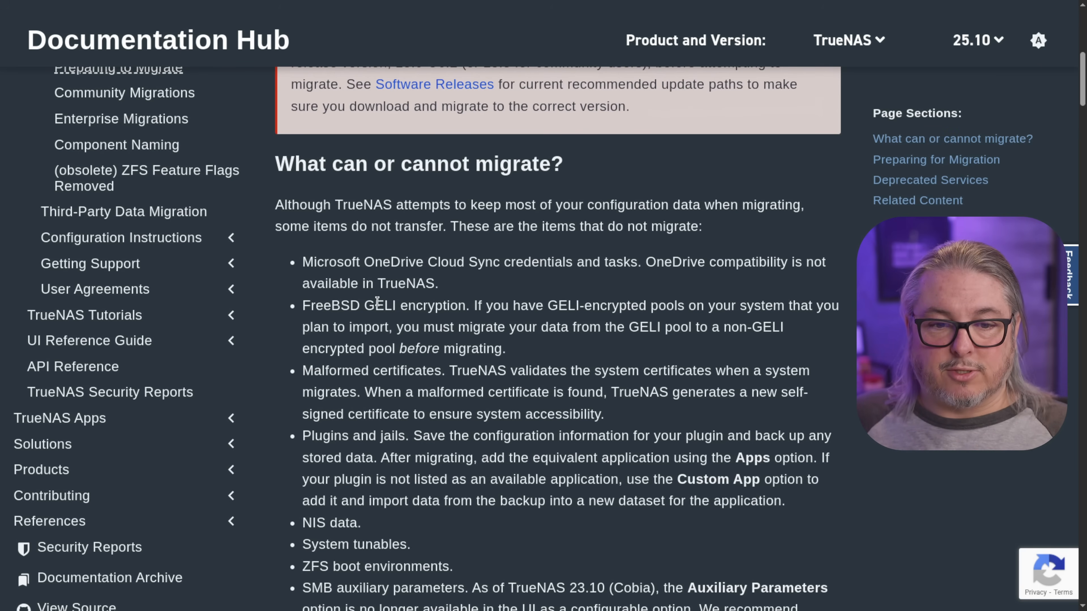
mouse_move(300, 314)
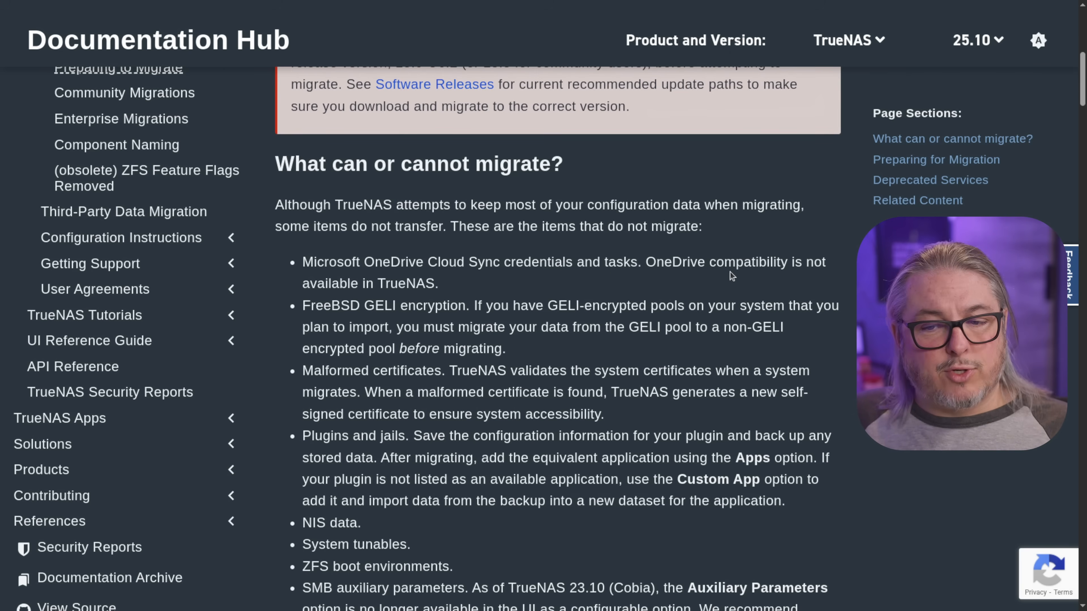
mouse_move(410, 290)
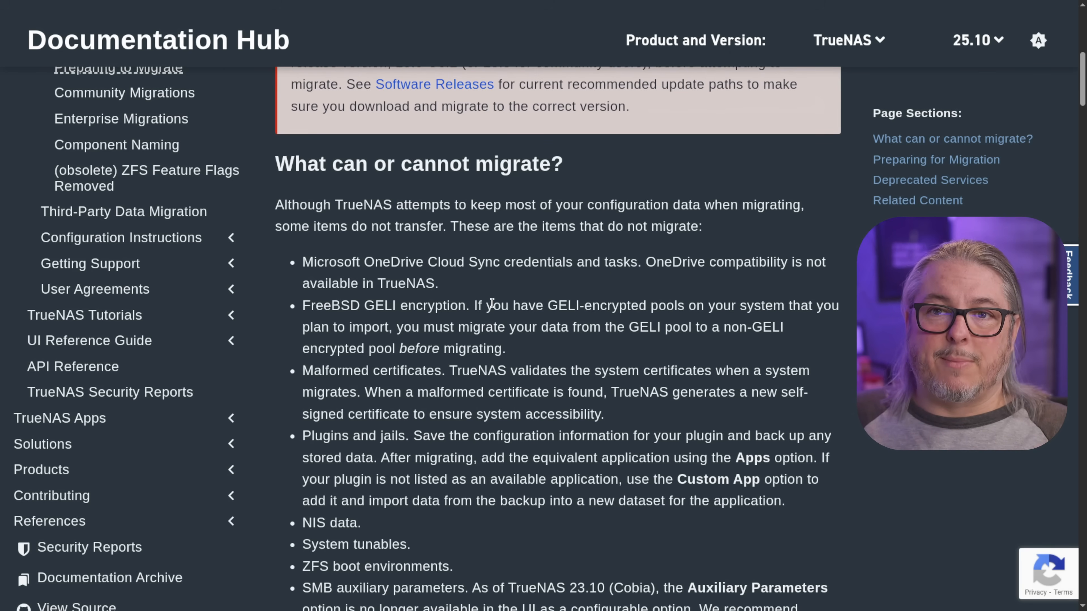
- Scroll to the plugins and jails caveat, highlight its bullet text, then clear the highlight
scroll("down", 3)
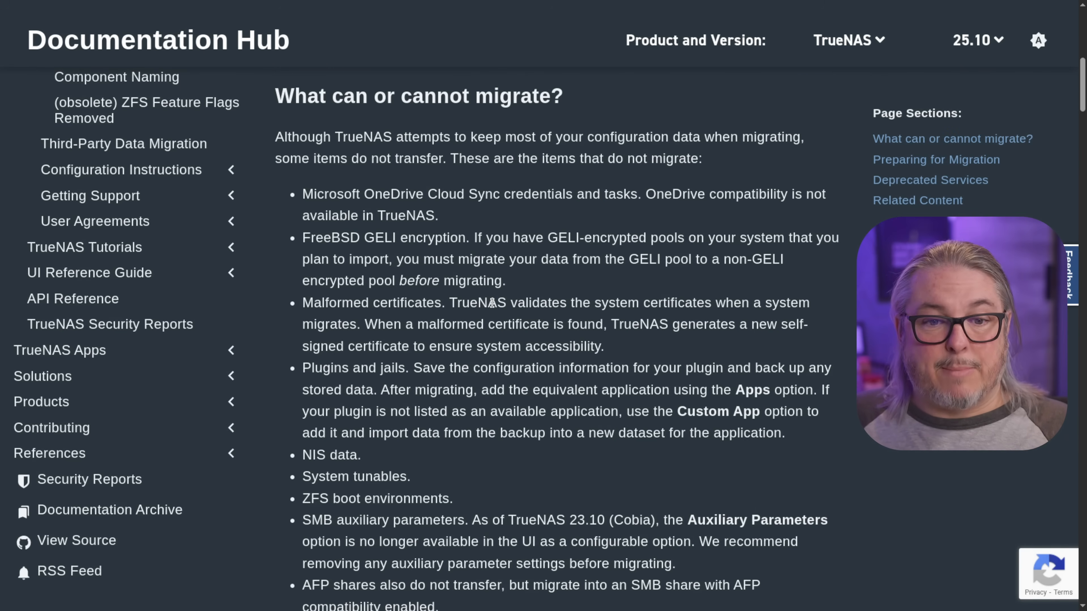
scroll("down", 3)
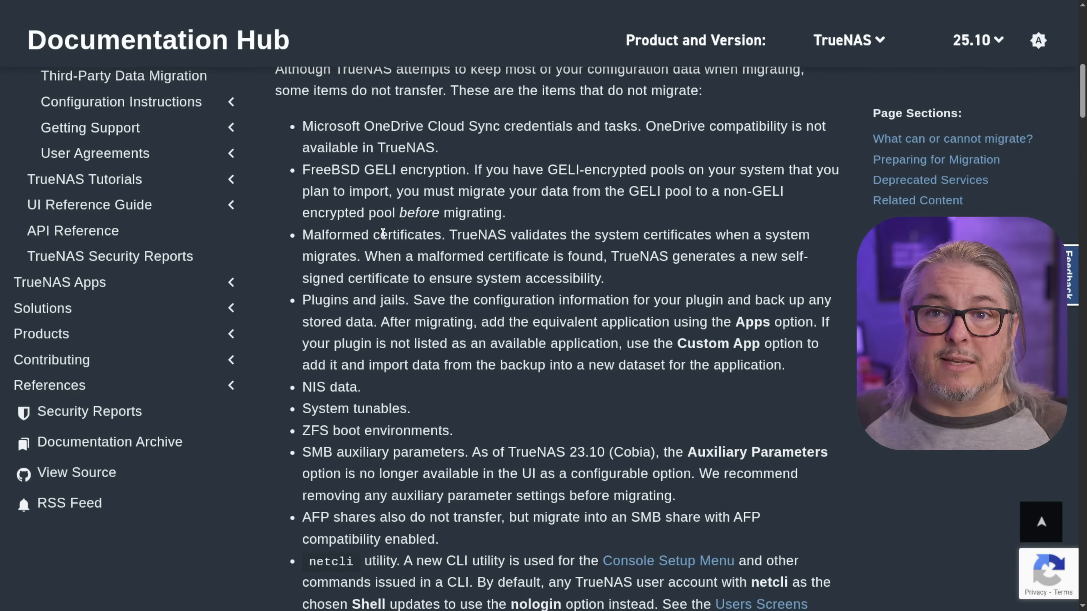
scroll("down", 3)
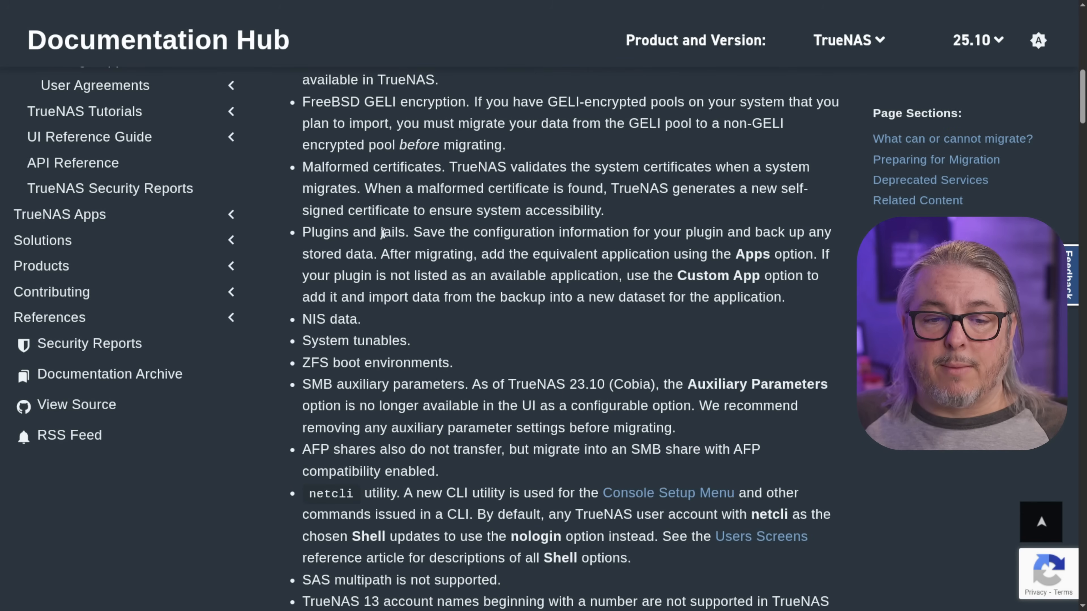
left_click_drag(303, 232, 514, 232)
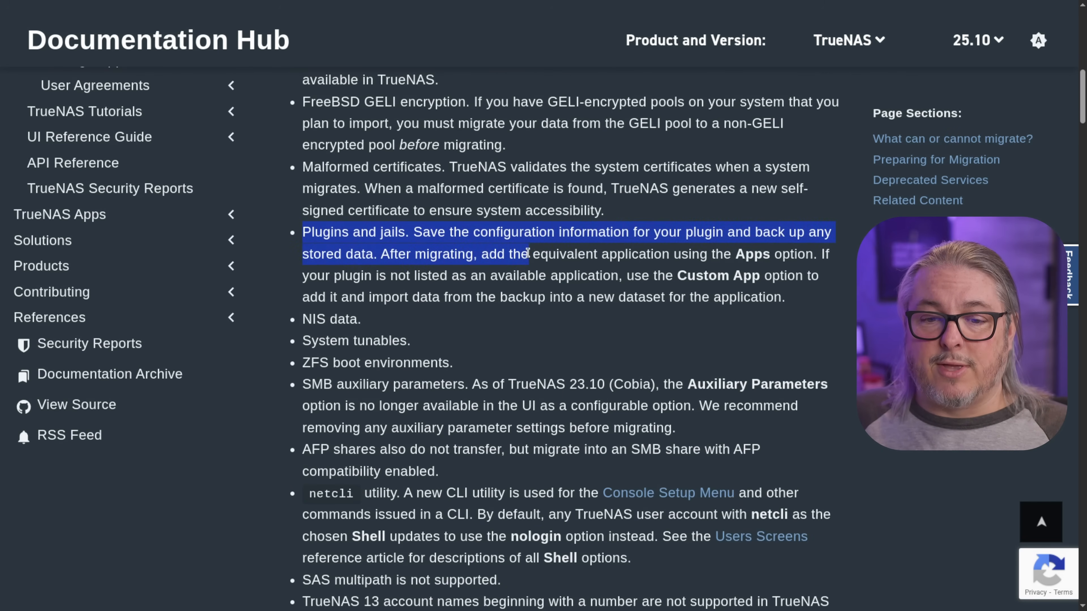
left_click(527, 275)
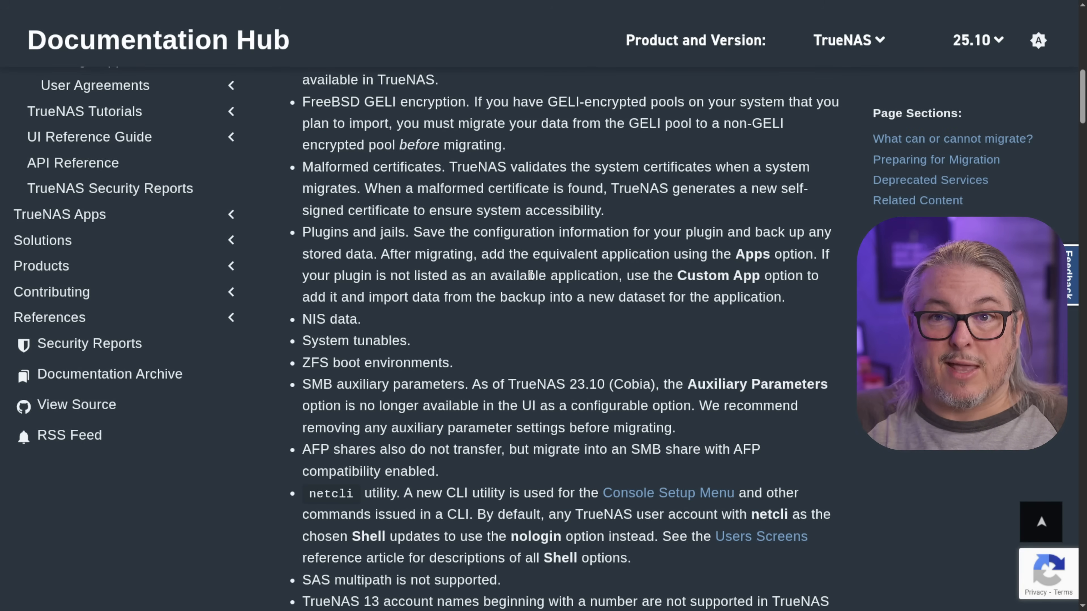
- Scroll past the netcli bullet to the account-name and UEFI/GRUB bootloader caveats
scroll("down", 3)
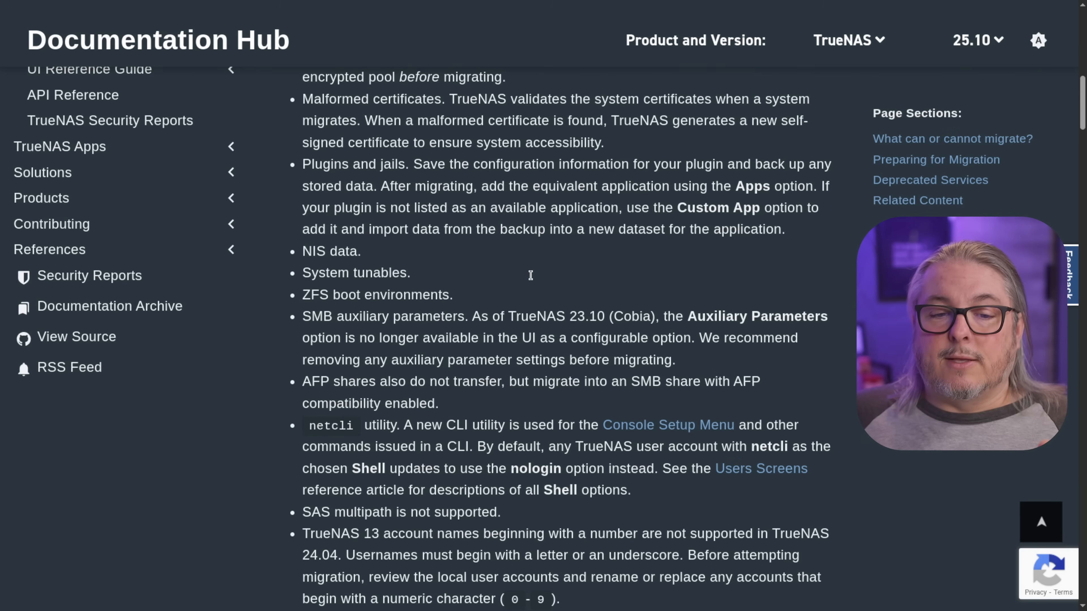
mouse_move(420, 294)
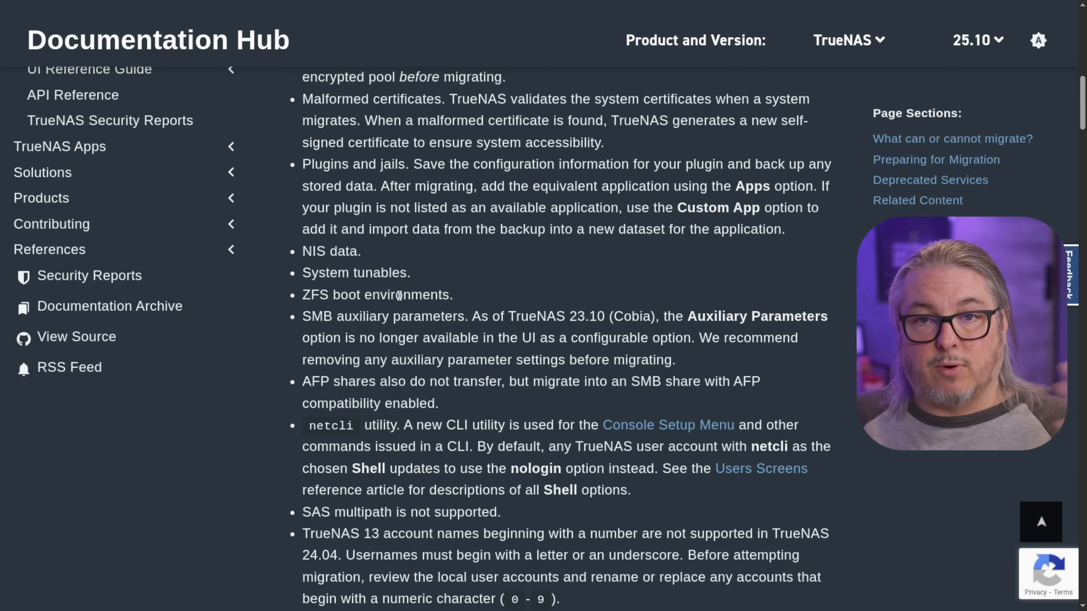
scroll("down", 3)
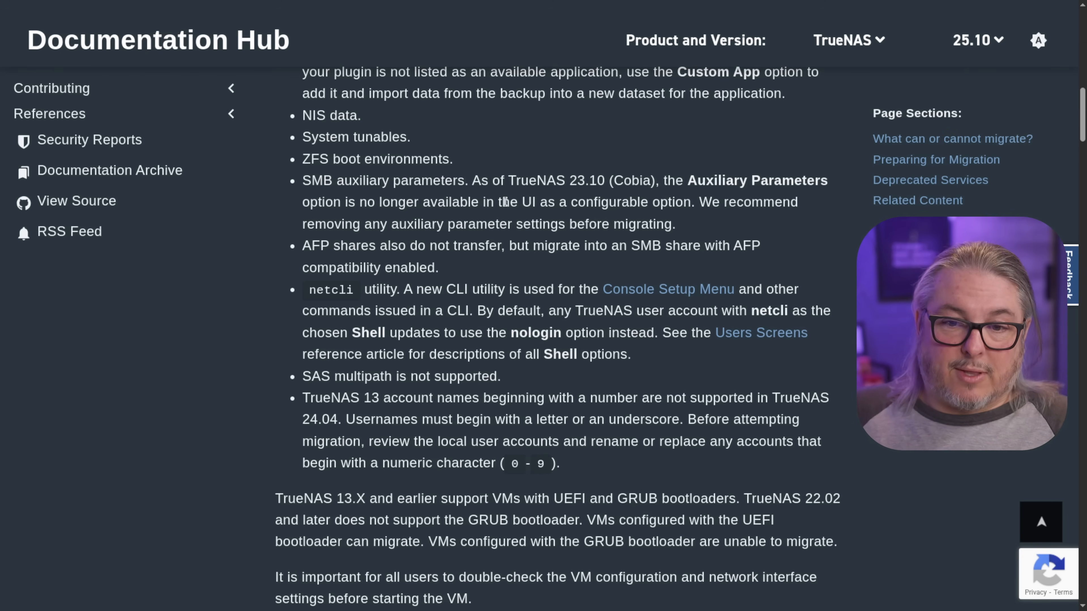
- Scroll down until the VM Networking callout appears below the bootloader paragraph
scroll("down", 3)
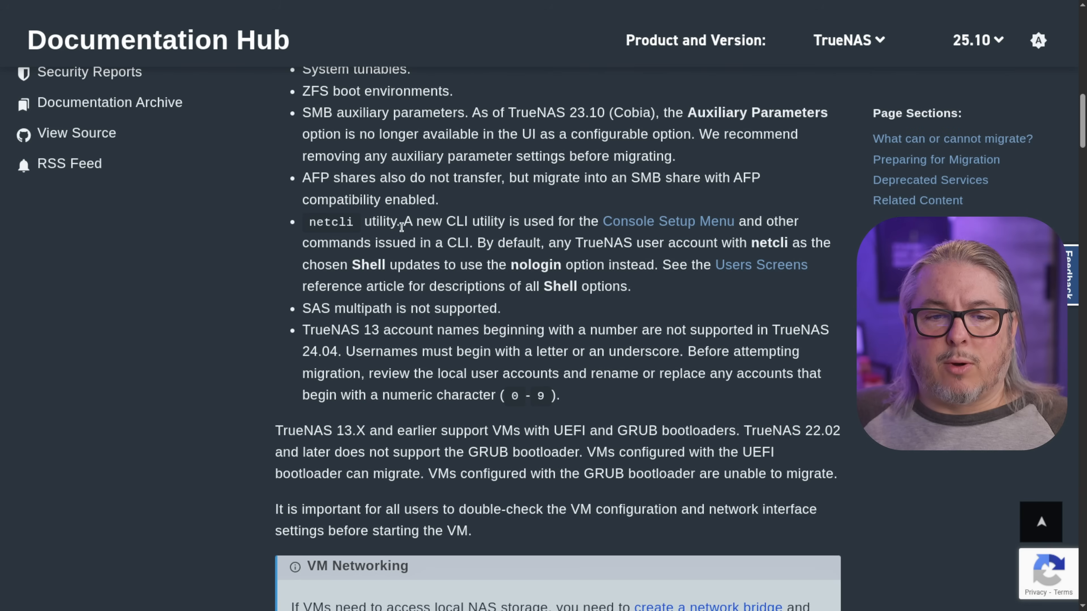
mouse_move(486, 195)
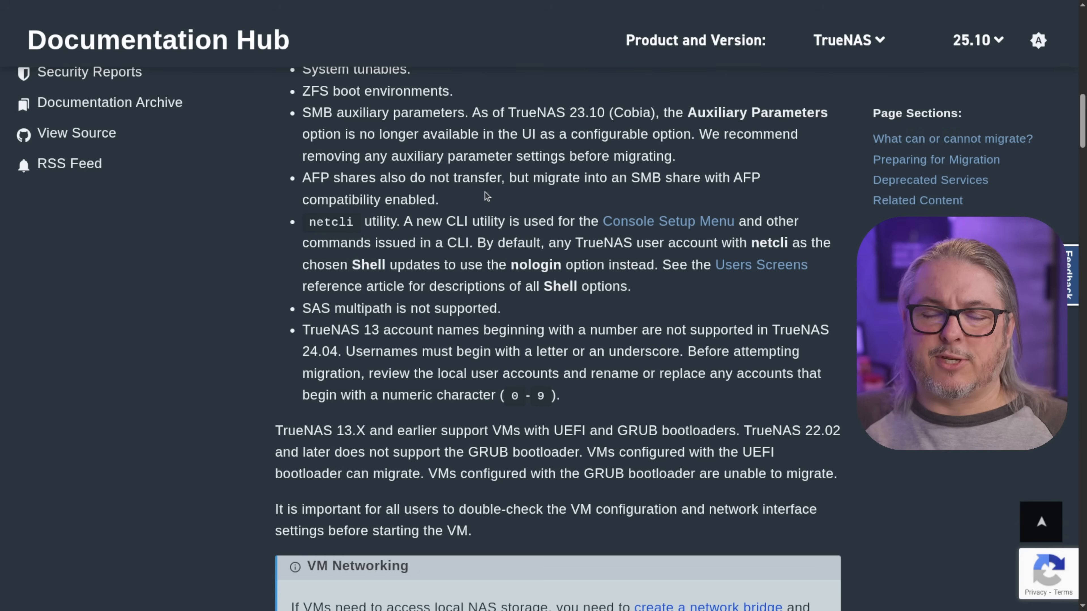
mouse_move(409, 278)
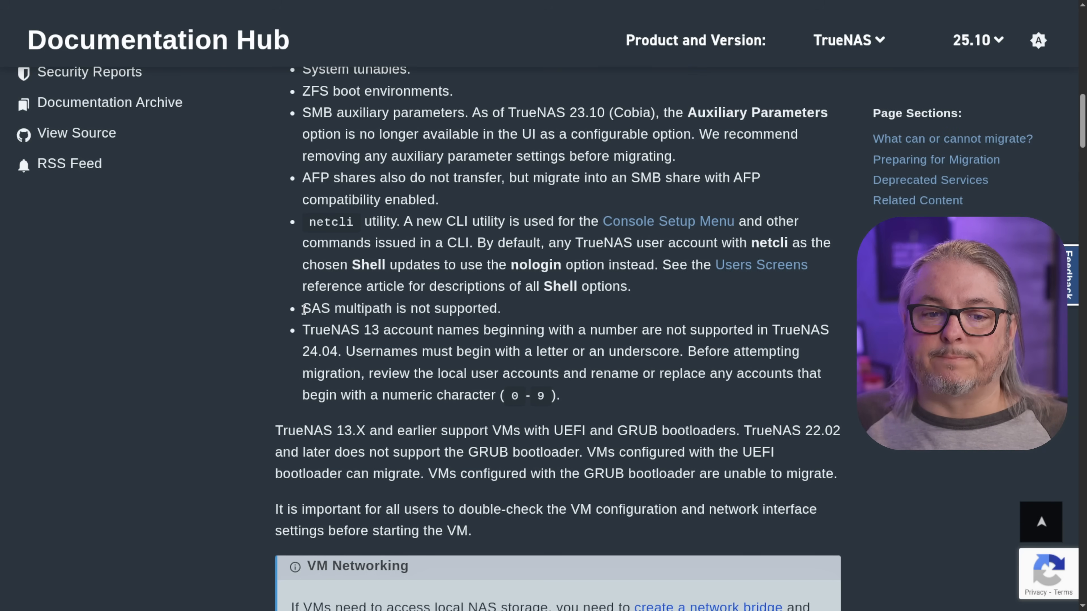
mouse_move(507, 308)
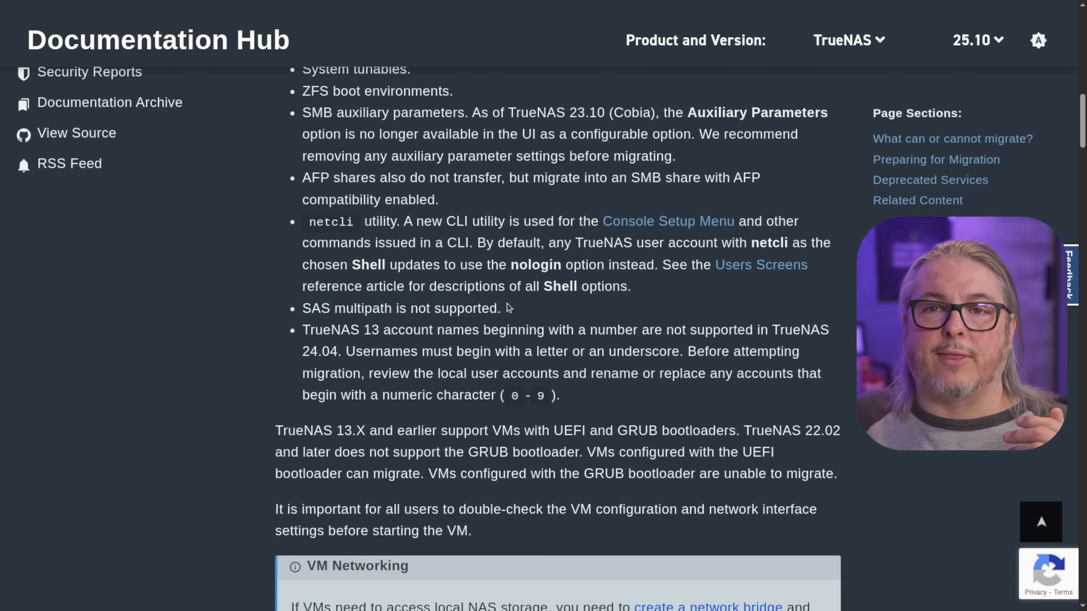
scroll("down", 3)
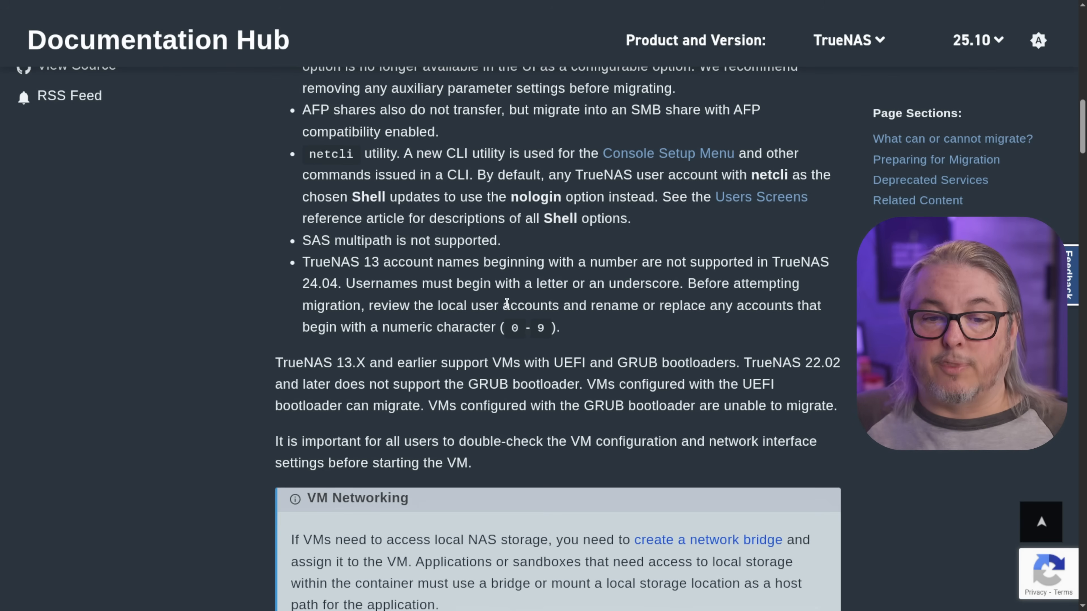
mouse_move(500, 263)
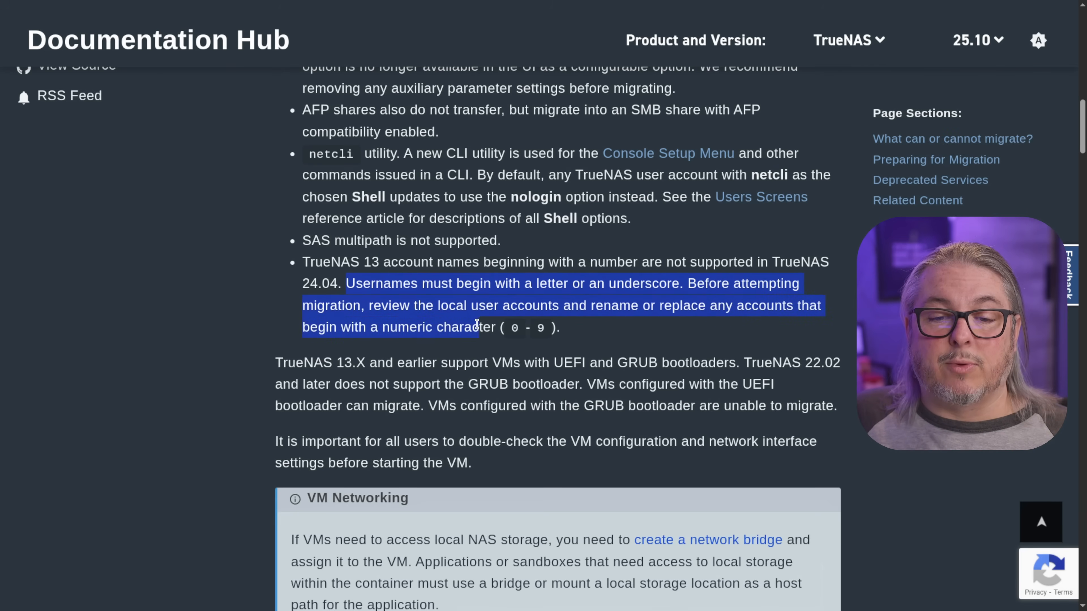
mouse_move(691, 330)
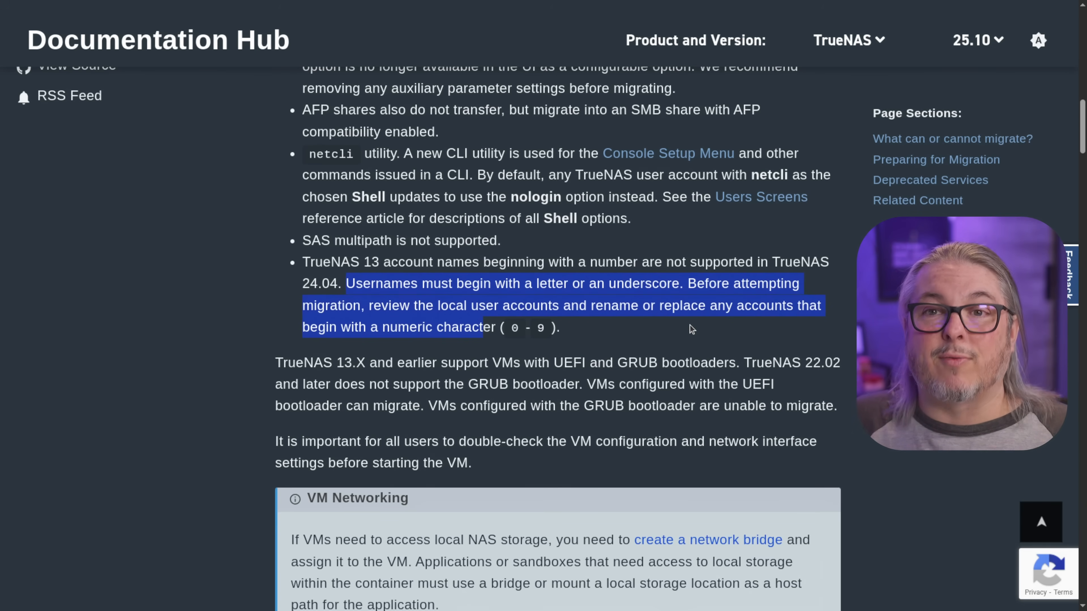
- Scroll down to the init/shutdown scripts caveat and the Preparing for Migration section
scroll("down", 3)
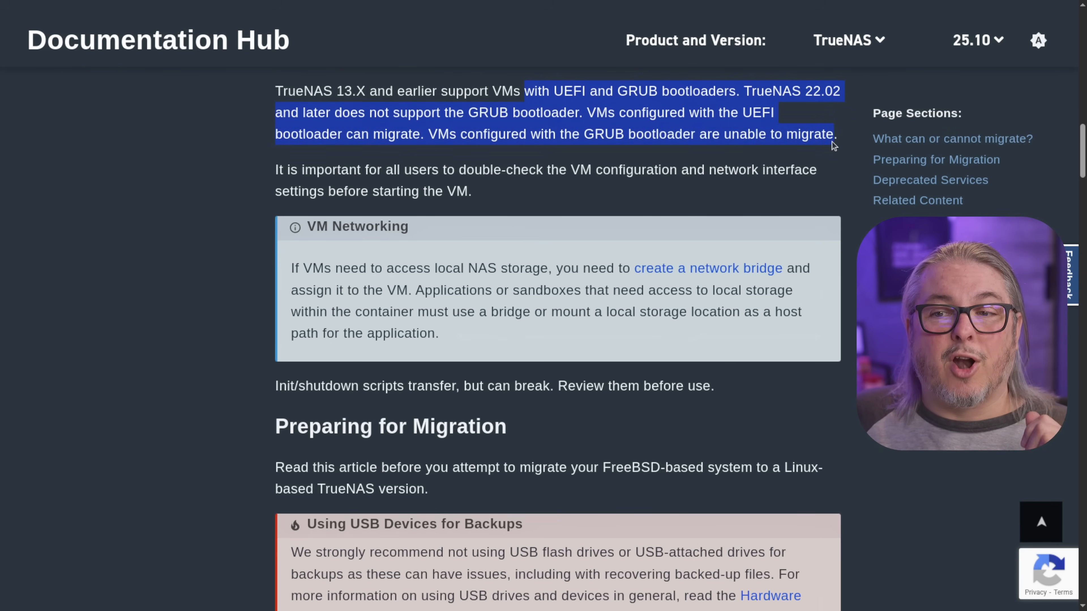
mouse_move(560, 158)
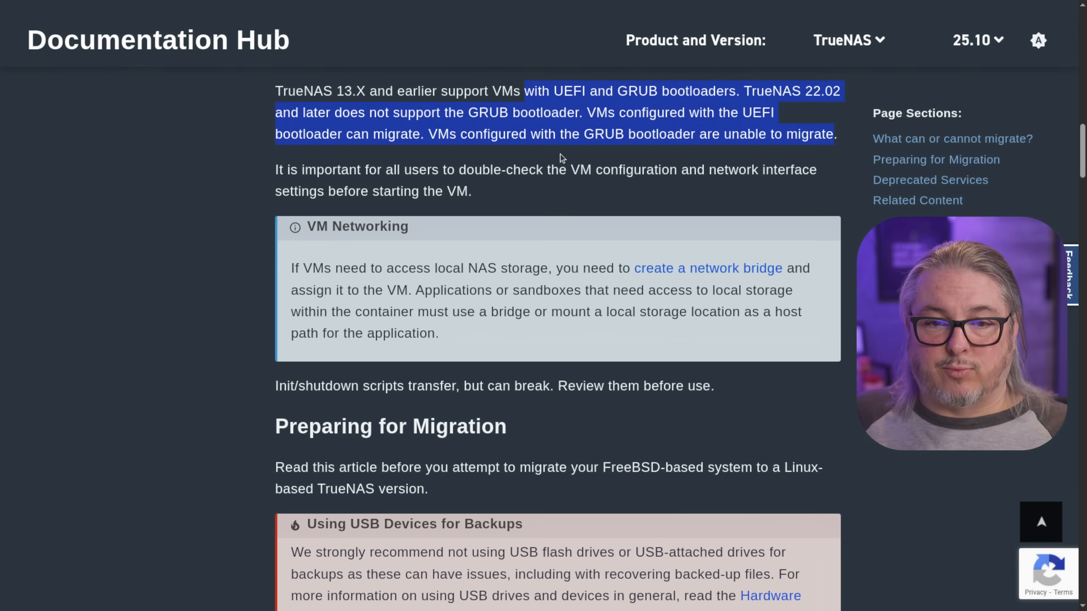
scroll("down", 3)
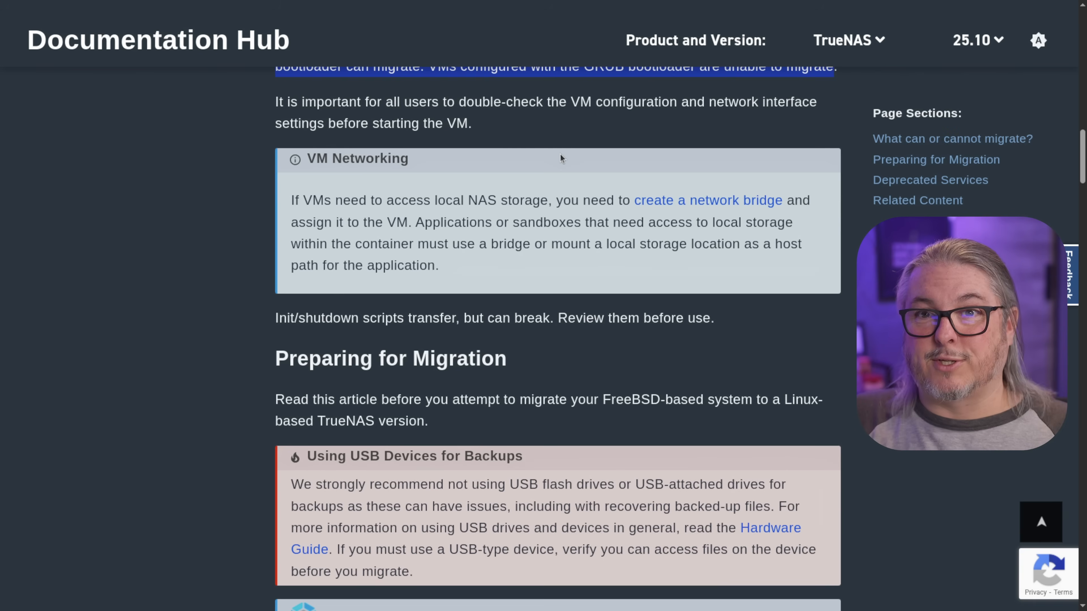
- Scroll through the Preparing for Migration checklist down to step 5
scroll("down", 3)
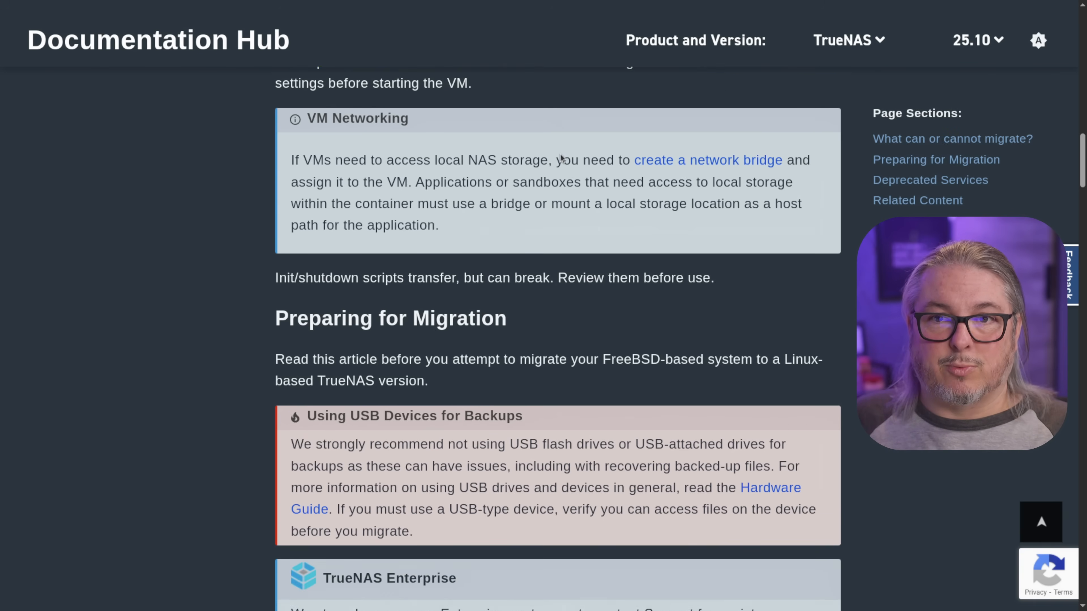
scroll("down", 3)
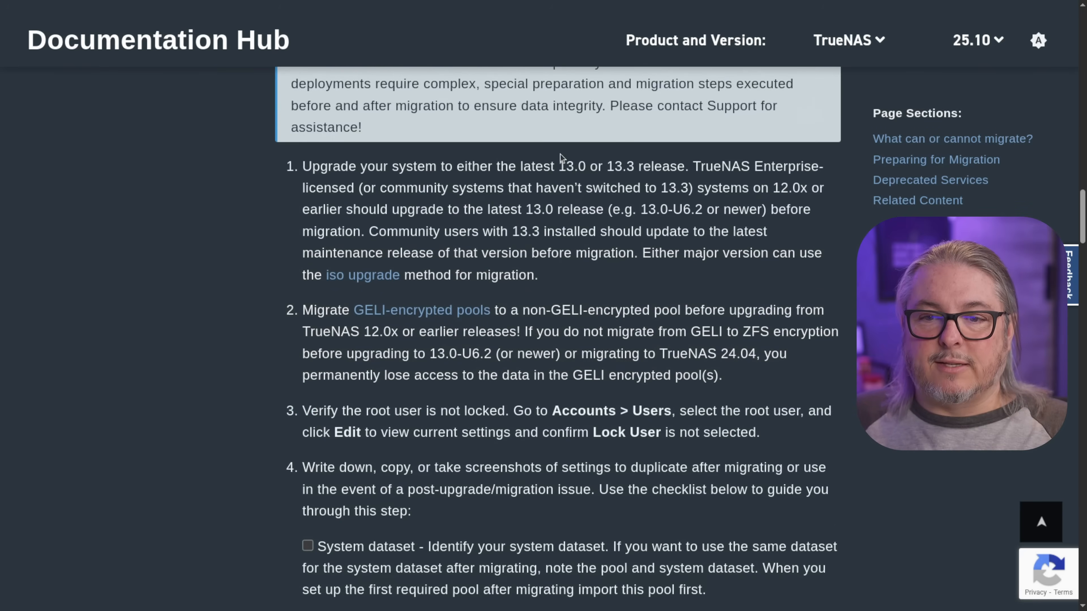
scroll("down", 3)
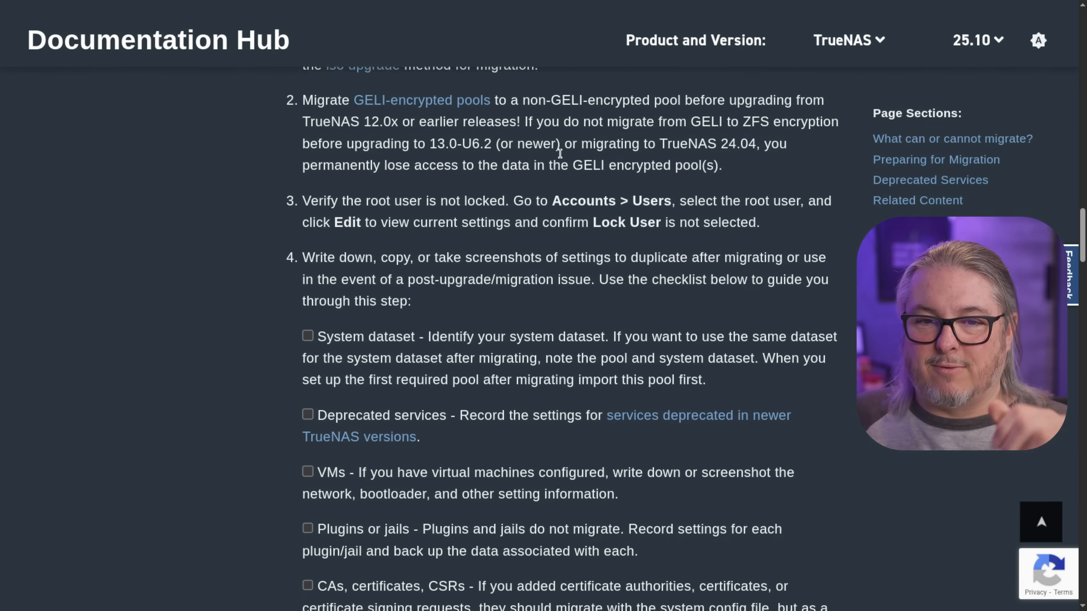
scroll("down", 3)
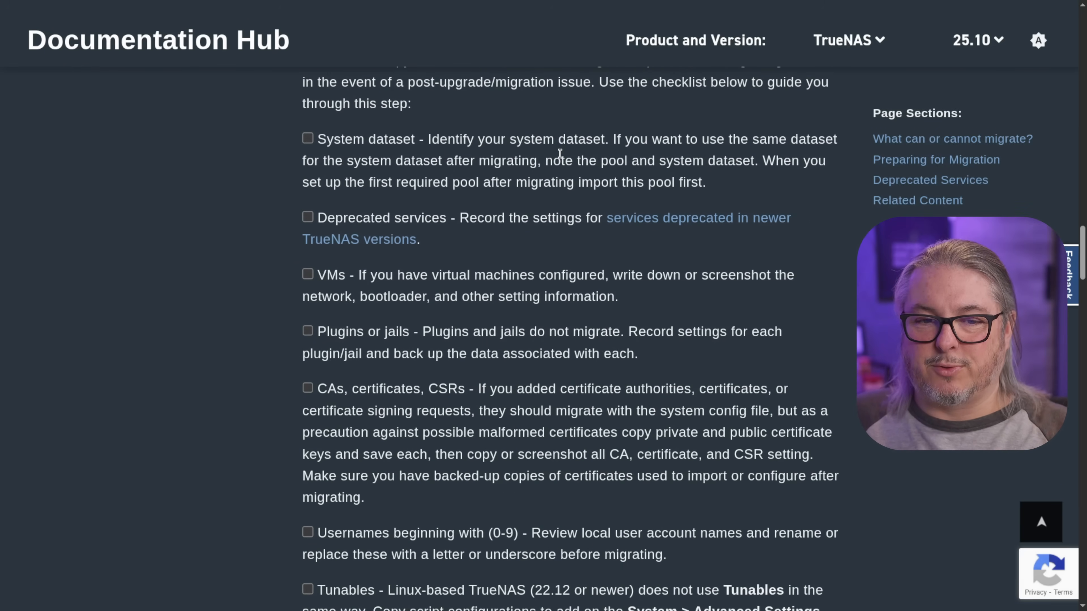
scroll("down", 3)
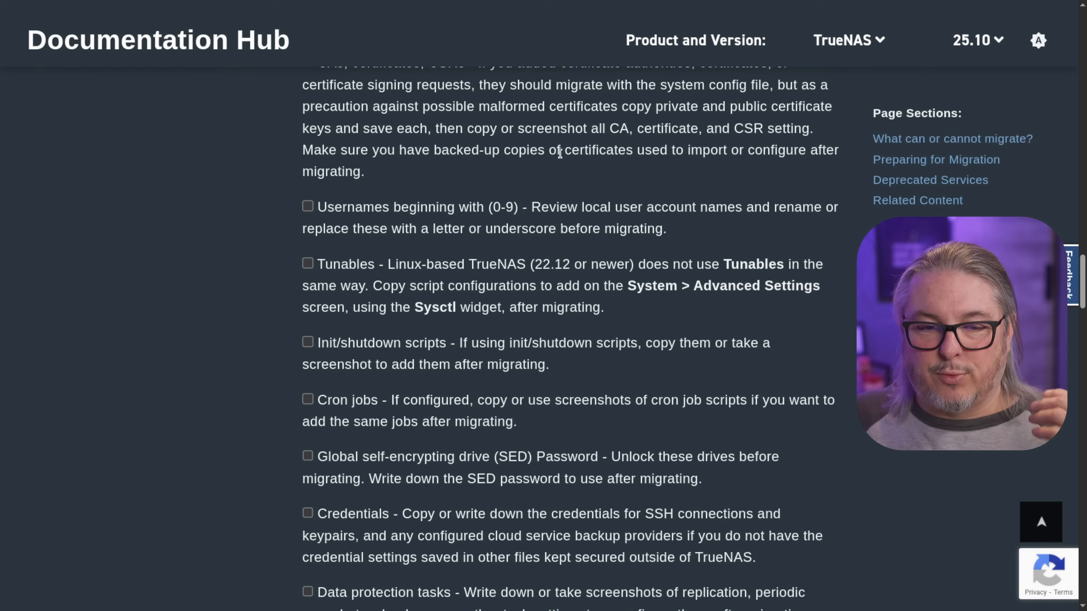
scroll("down", 3)
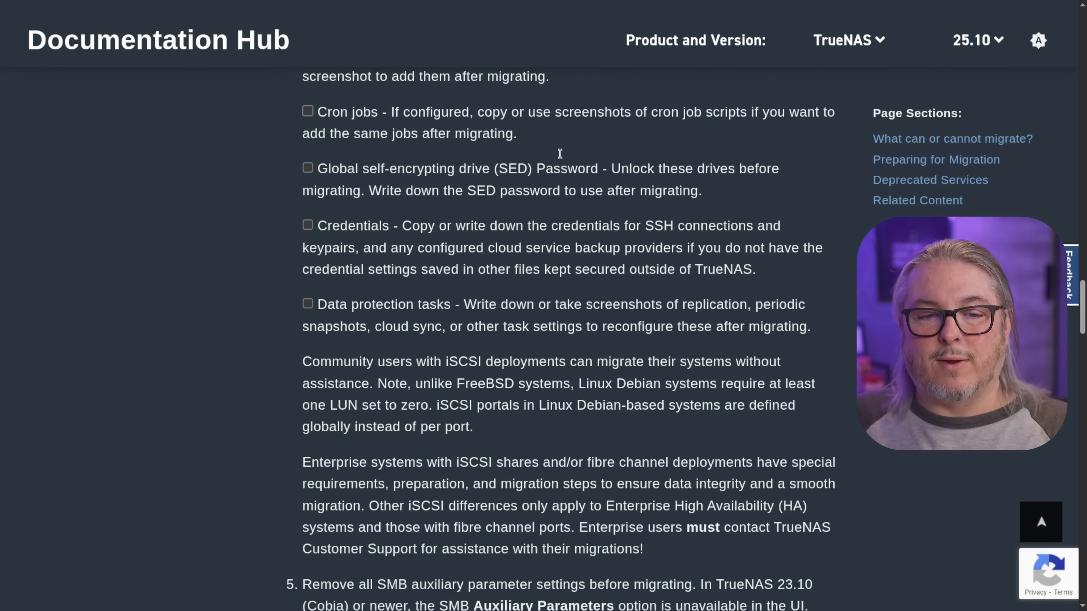
scroll("up", 3)
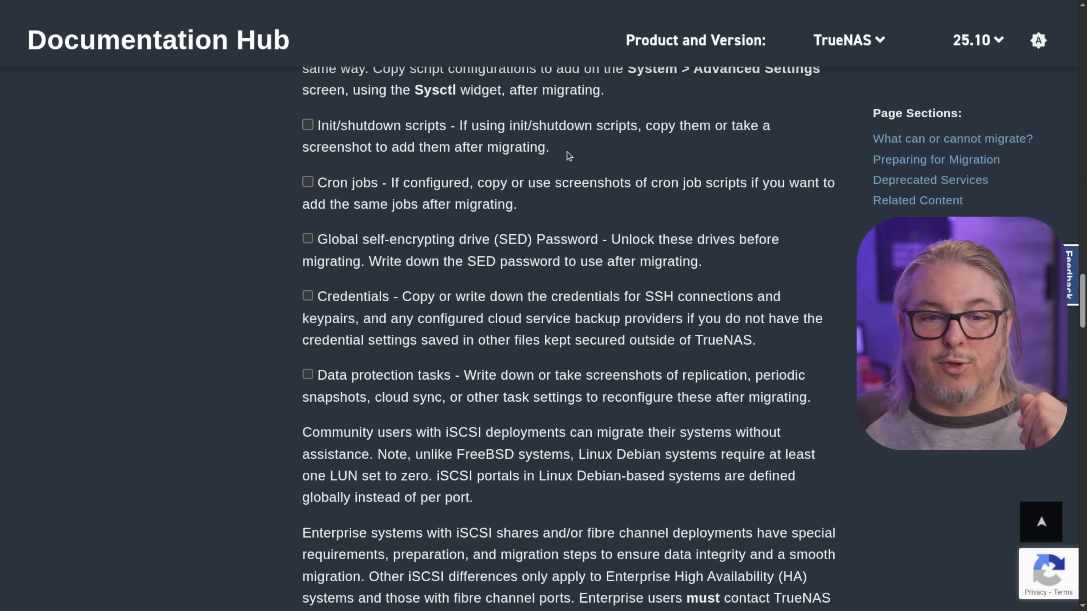
scroll("down", 3)
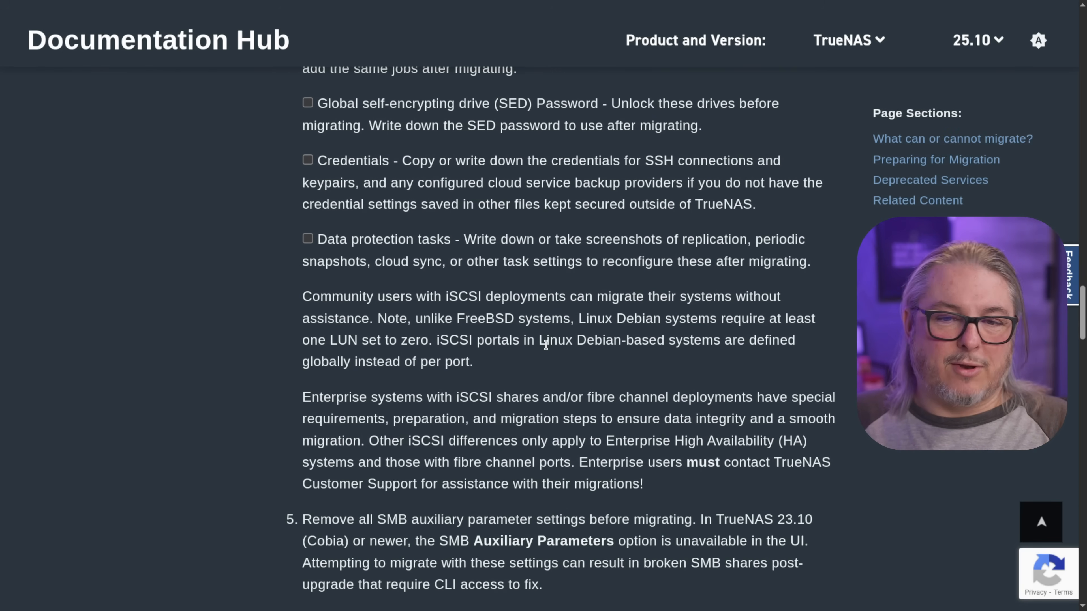
scroll("down", 3)
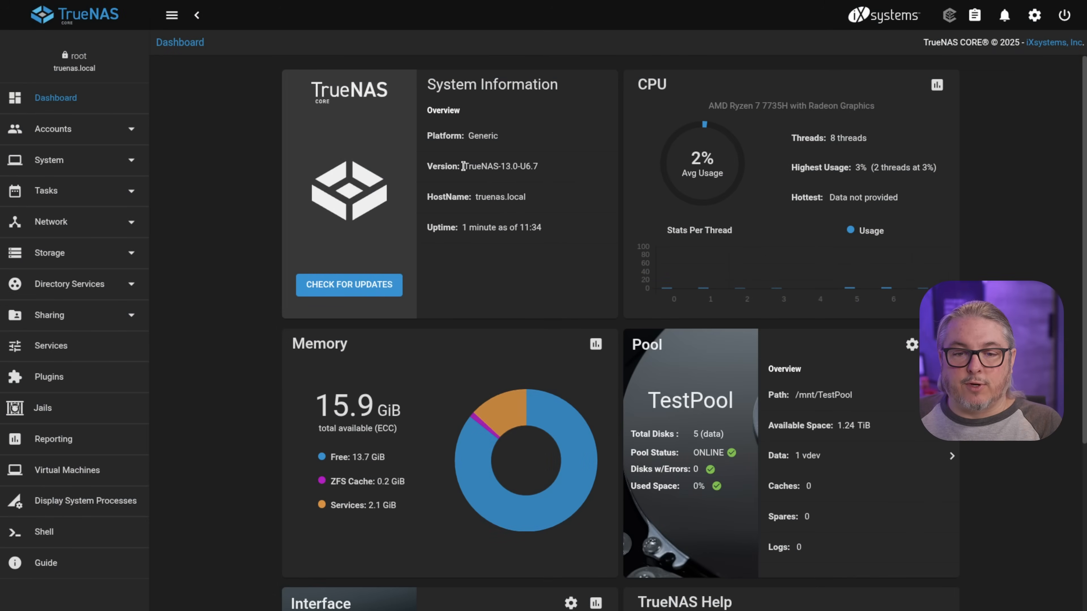
- From the dashboard version string open the Update page and cancel the Switch Train dialog, keeping 13.0-STABLE
double_click(499, 166)
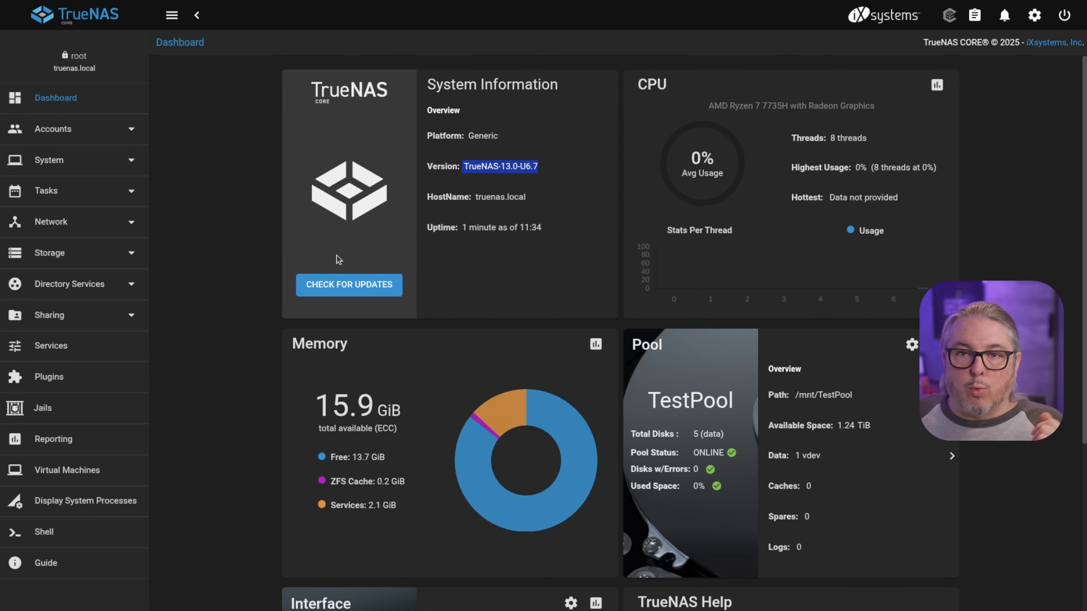
left_click(349, 285)
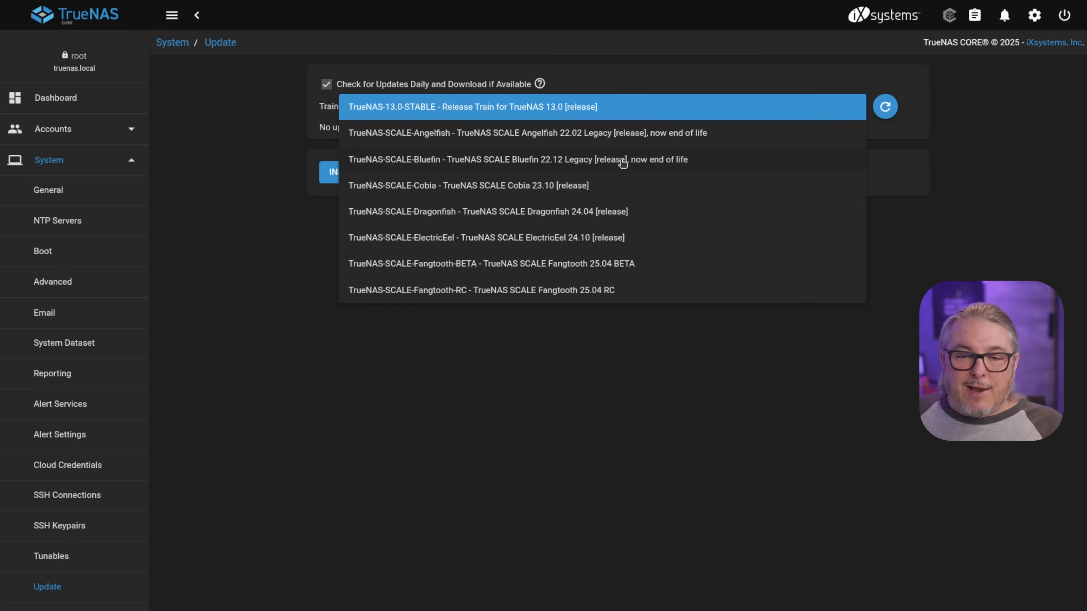
mouse_move(595, 189)
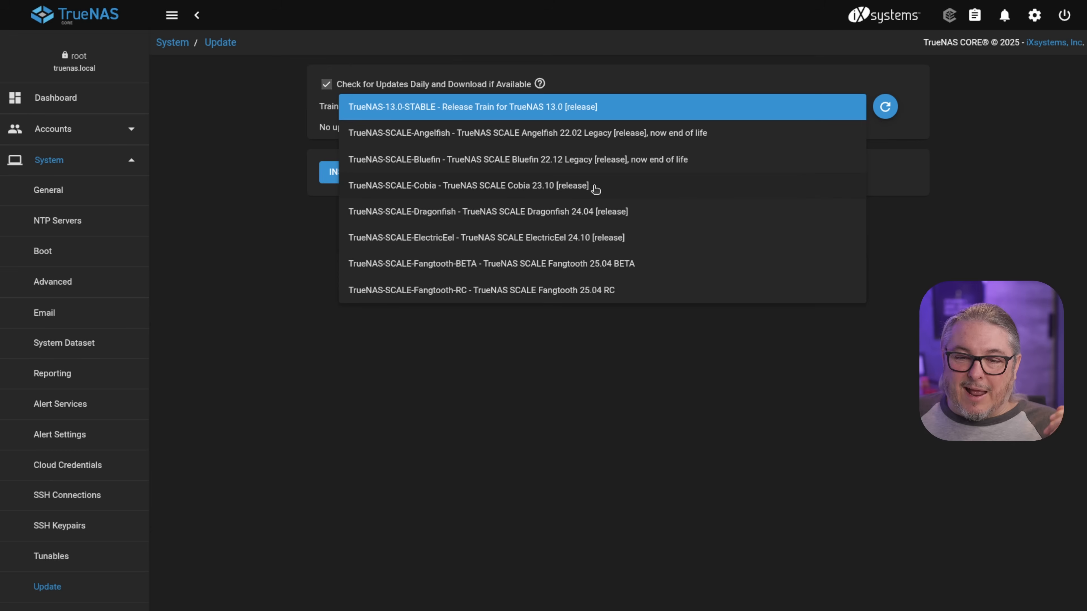
mouse_move(430, 218)
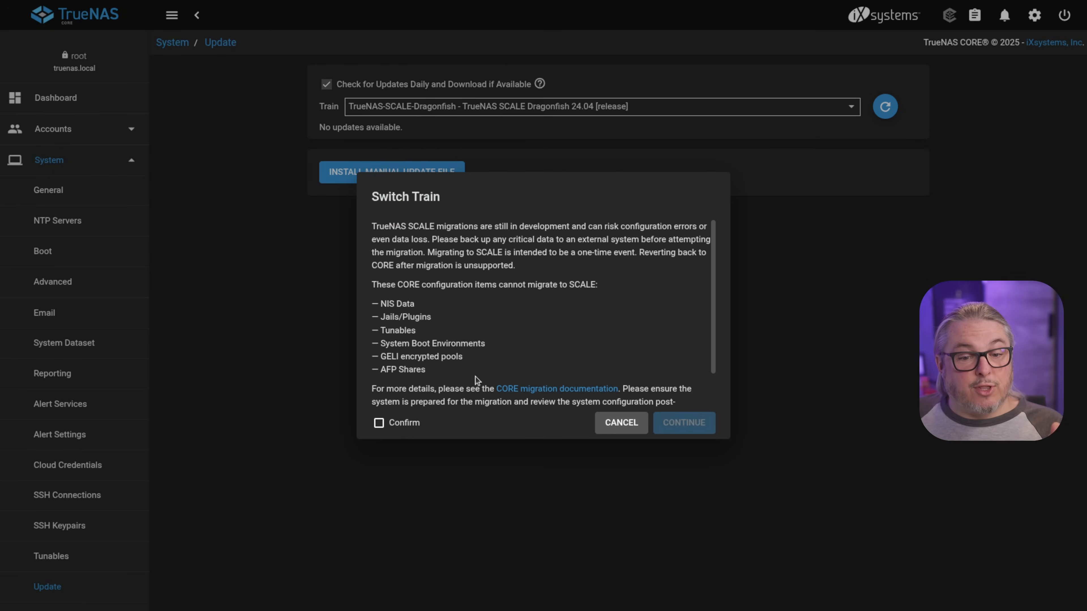
scroll("down", 3)
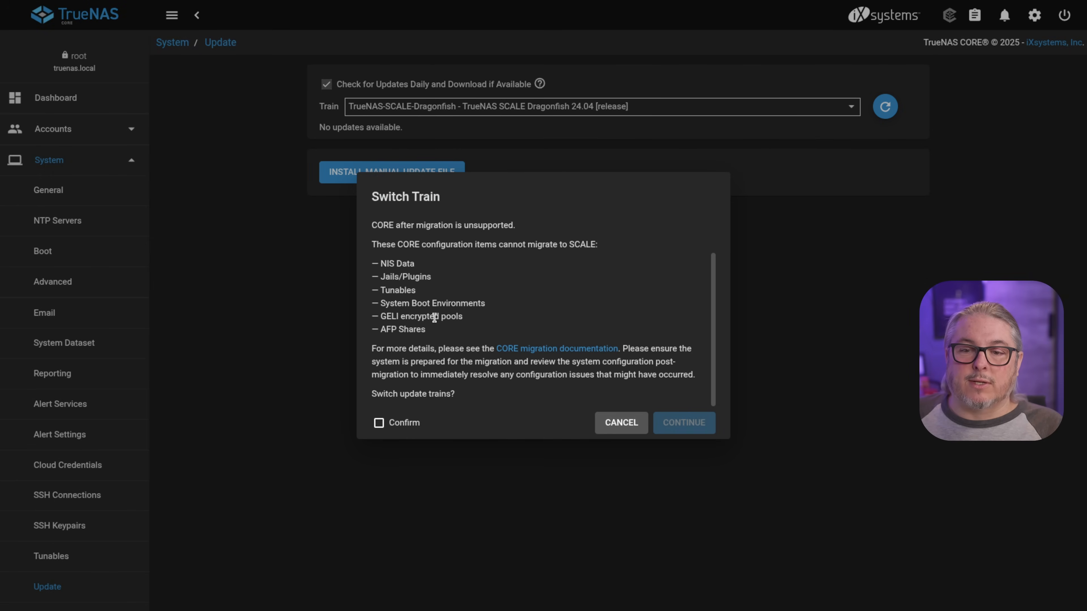
left_click(620, 423)
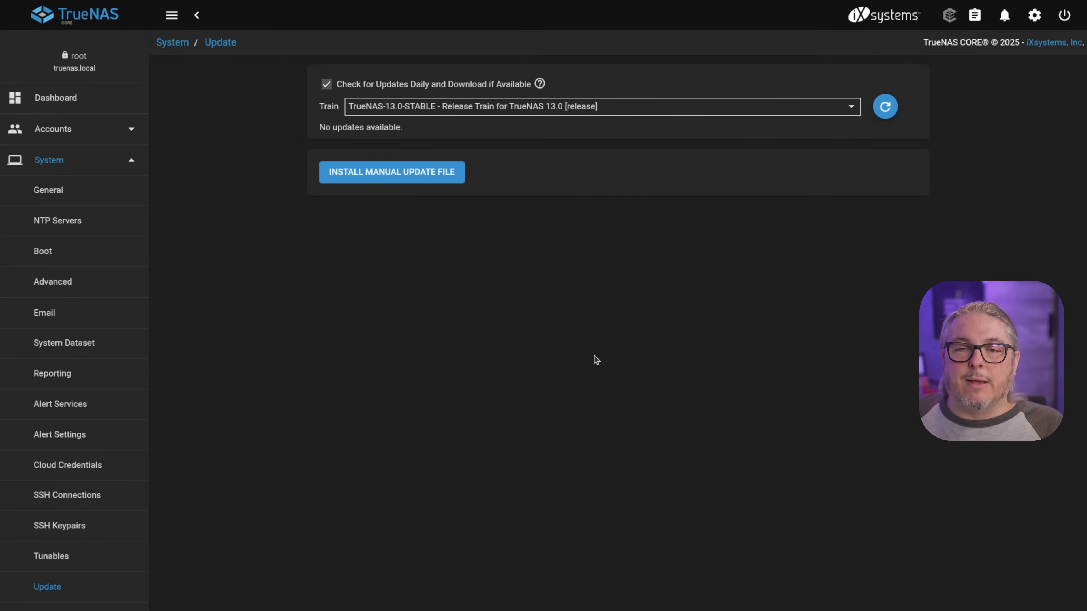
mouse_move(501, 255)
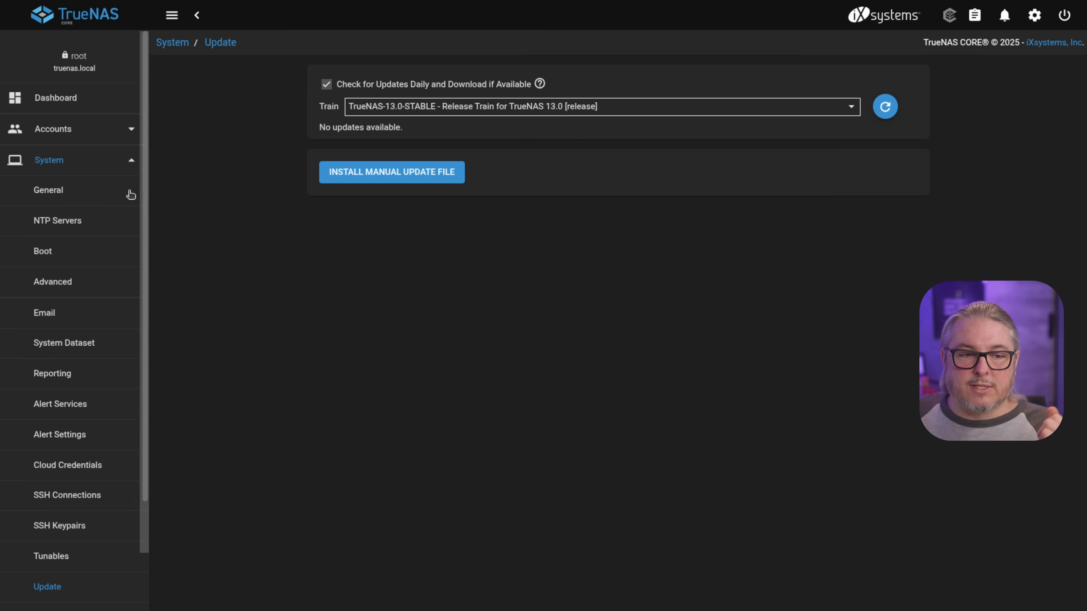
- In System > General, save a config file with Export Secret Seed ticked and the root password entered
left_click(48, 191)
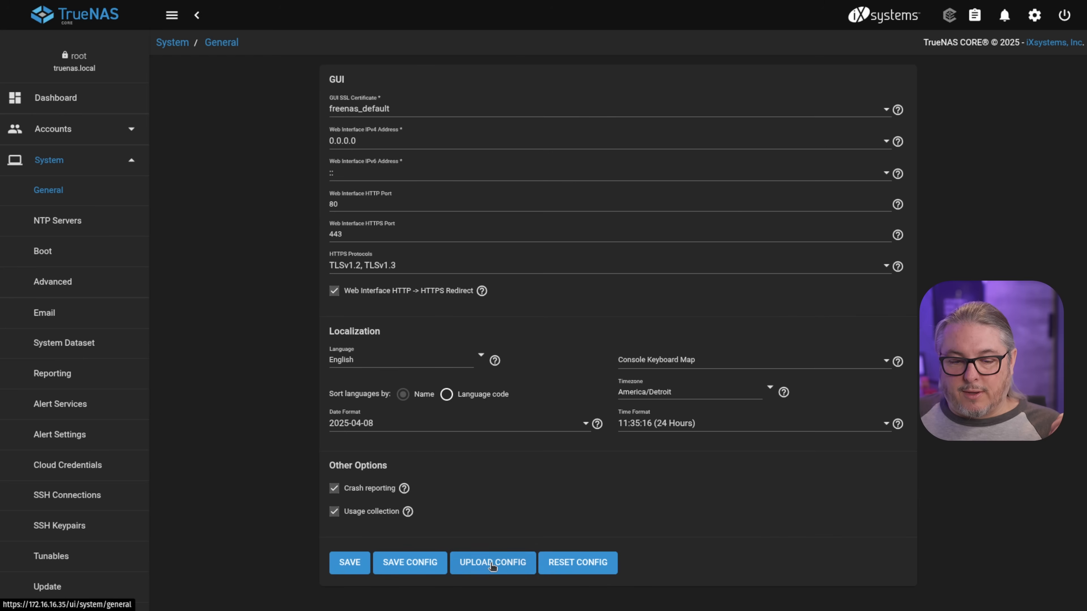
left_click(408, 562)
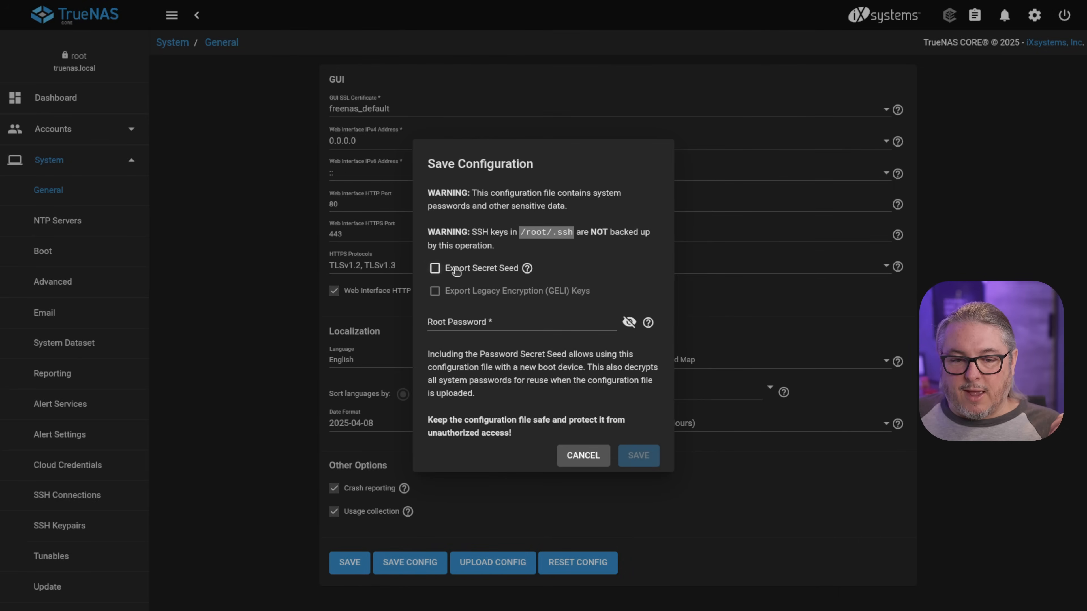
left_click(435, 268)
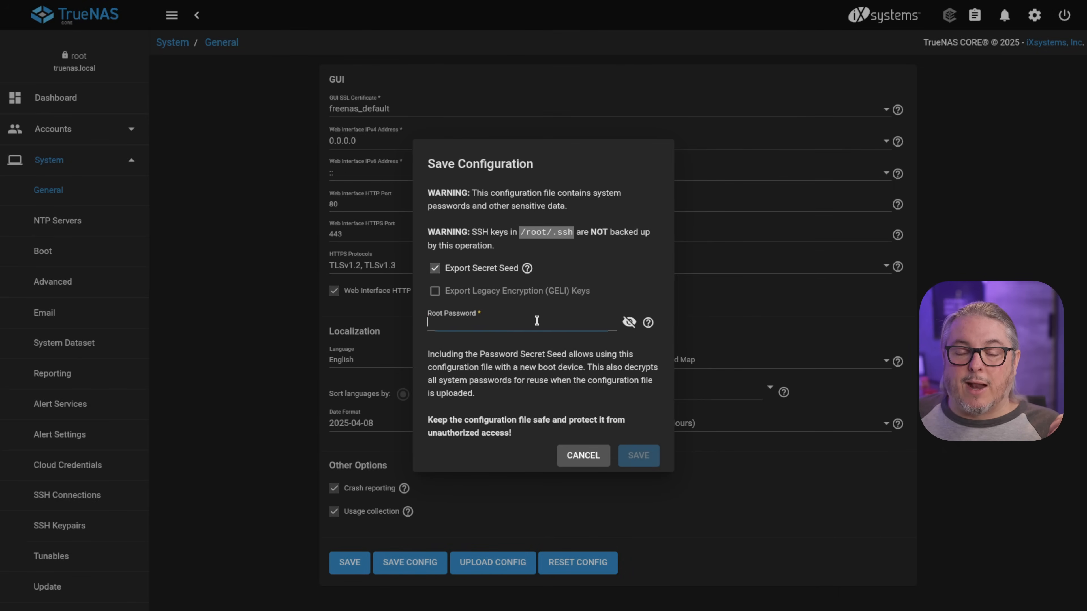
left_click(636, 455)
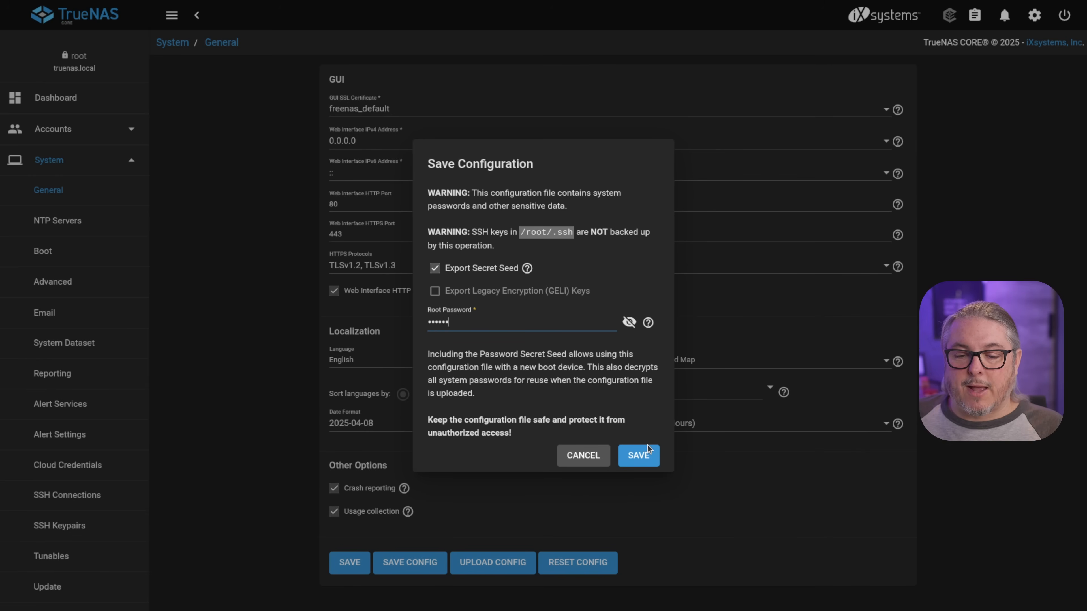
left_click(637, 455)
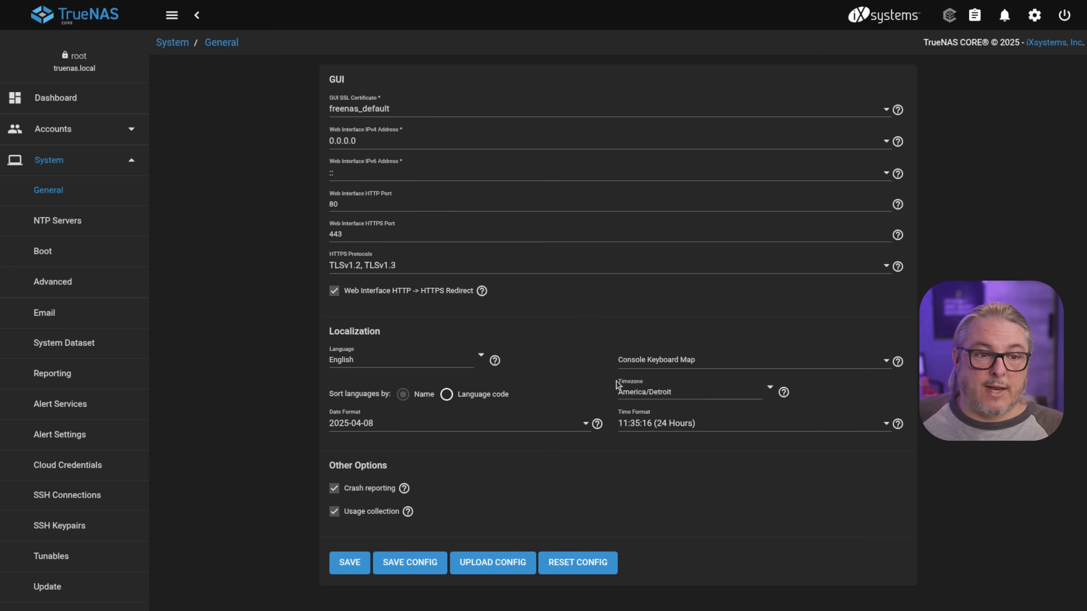
- Browse TrueNAS CORE's Pools, Snapshots list and the Tasks menu's S.M.A.R.T. tests
left_click(49, 160)
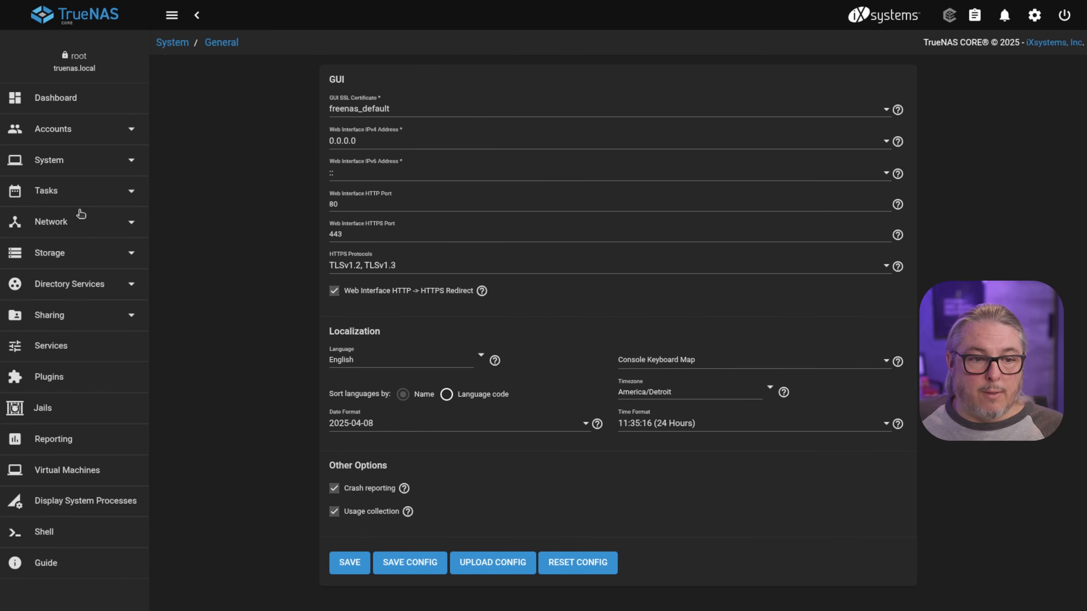
left_click(49, 252)
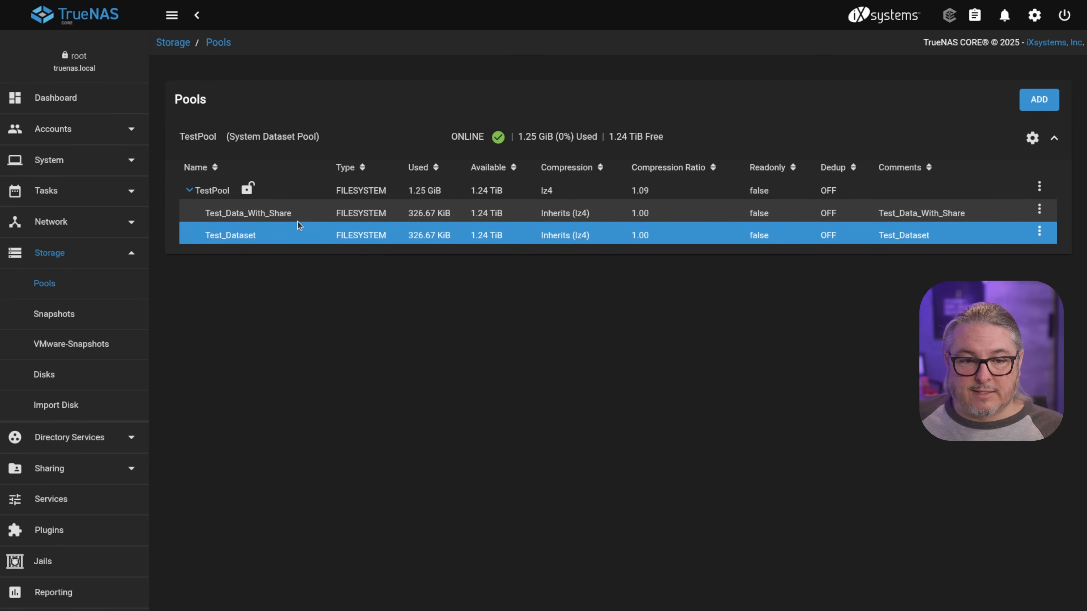
left_click(54, 313)
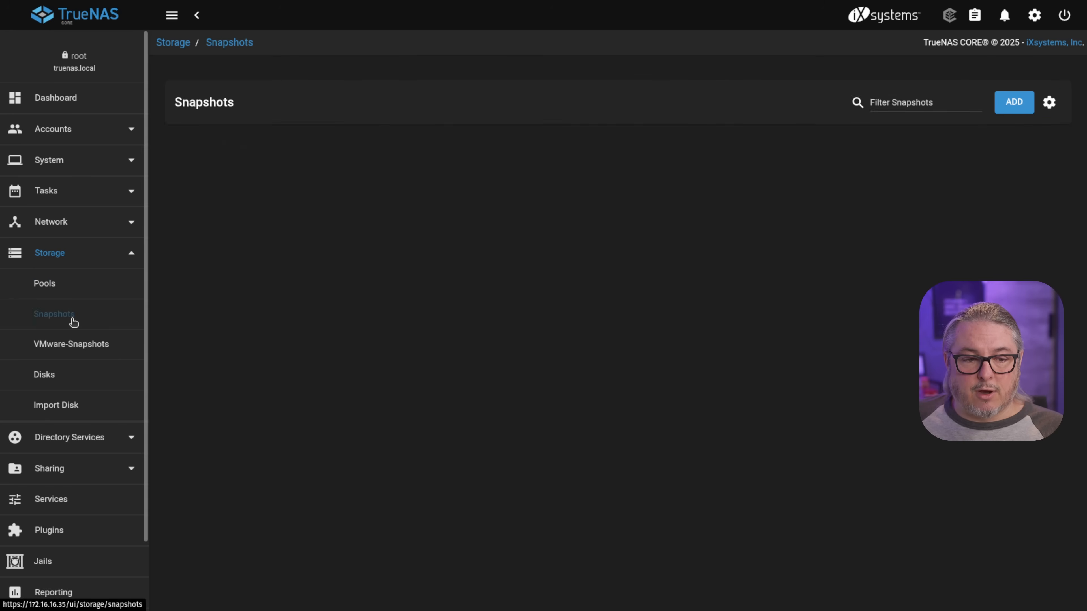
left_click(54, 314)
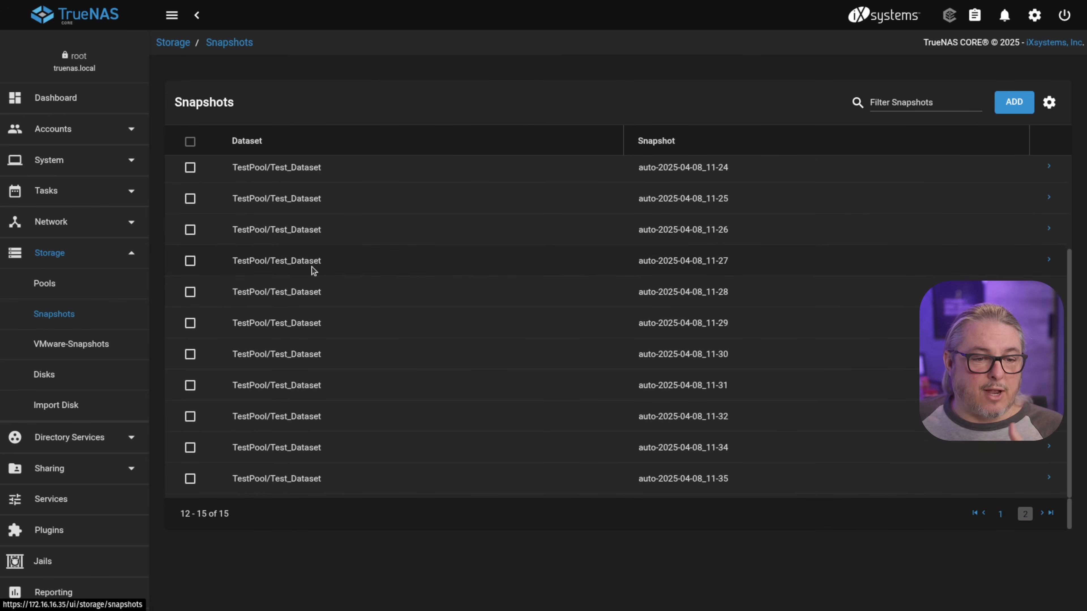
left_click(46, 190)
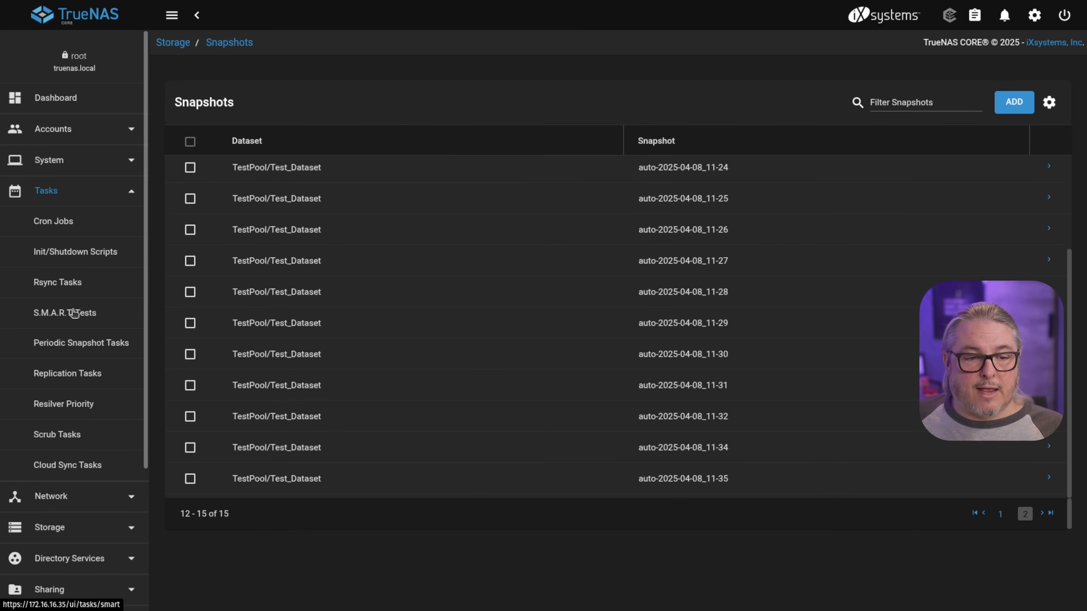
left_click(81, 342)
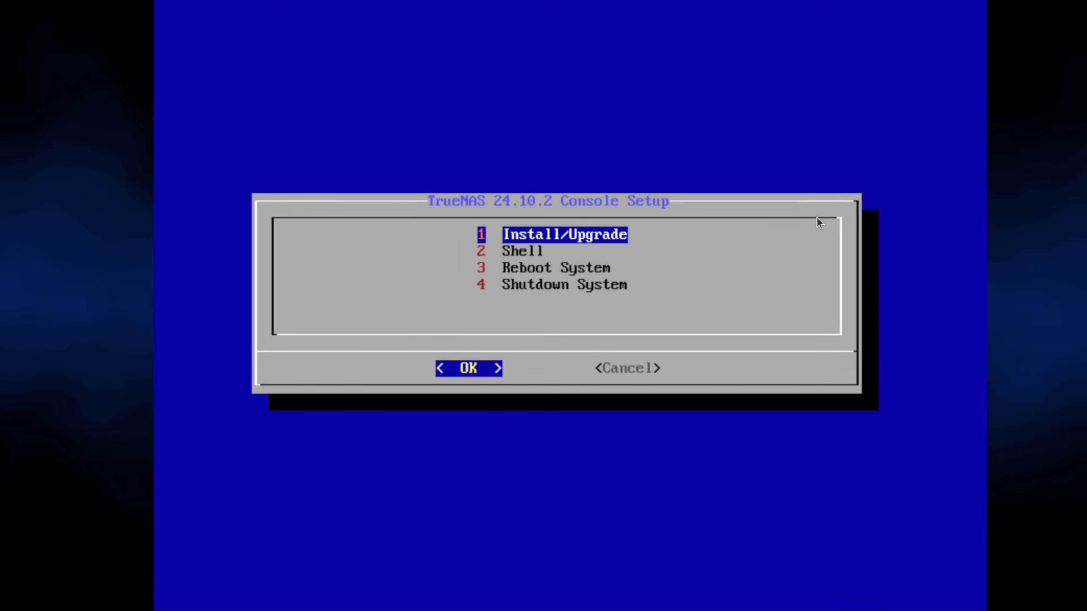
- Install onto the 80 GiB xvda drive, accepting the erase warning, and confirm the truenas_admin password
left_click(468, 368)
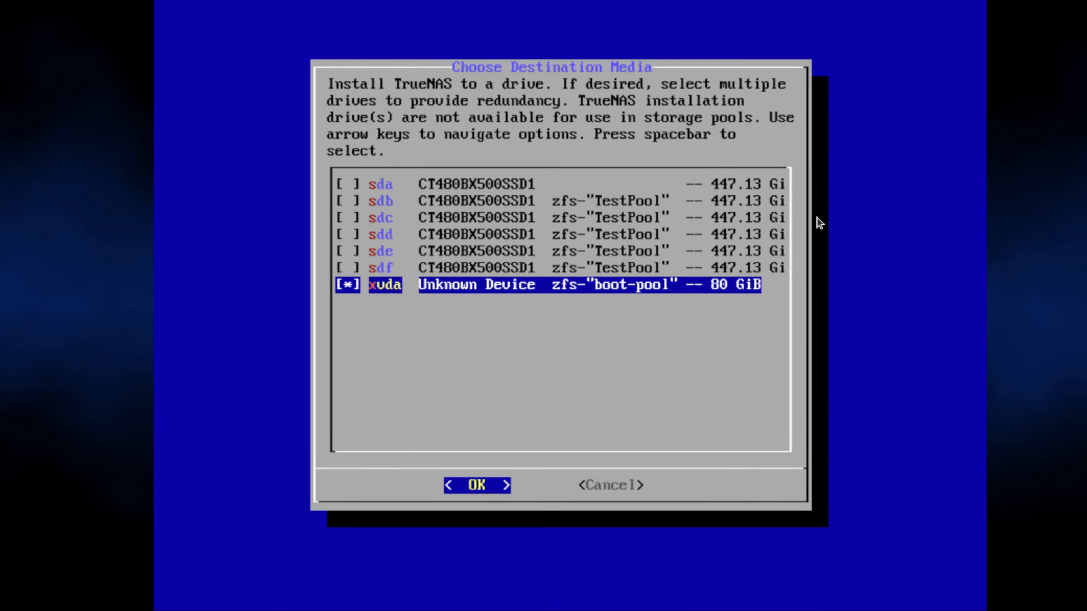
key("up")
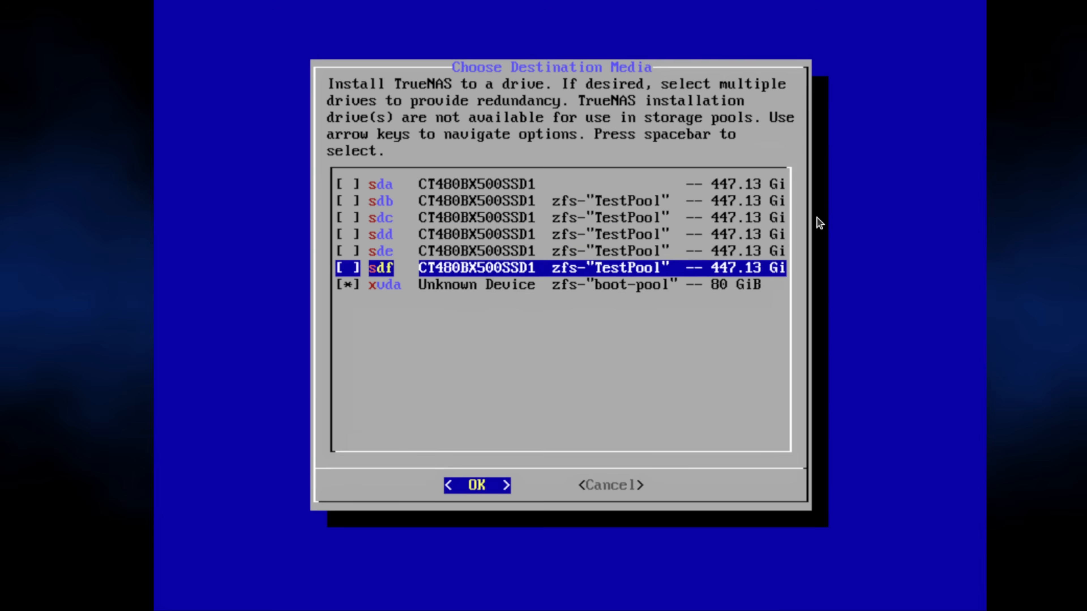
key("Down")
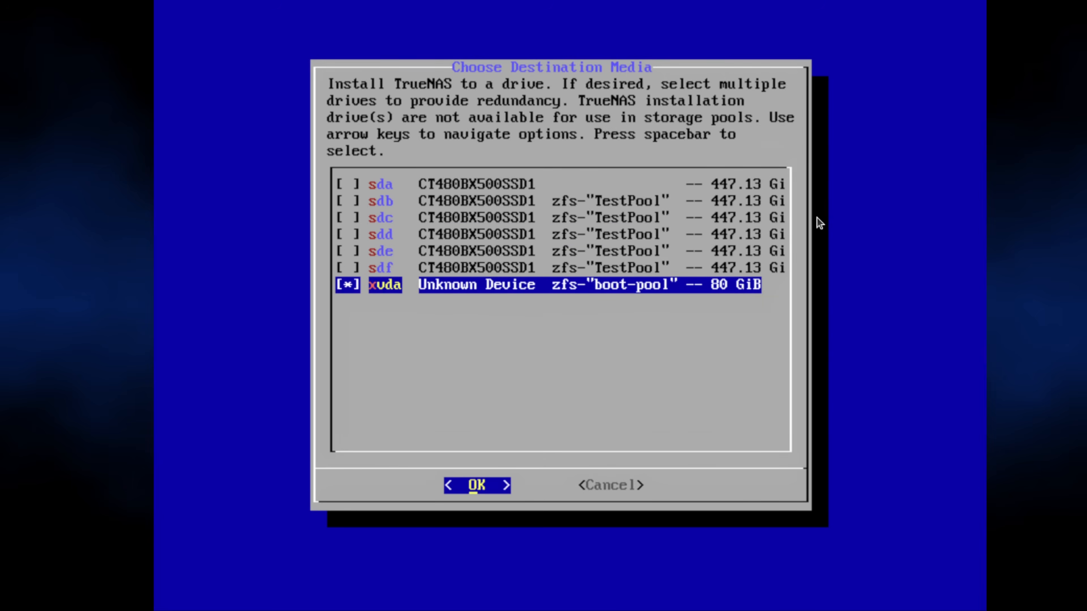
left_click(476, 484)
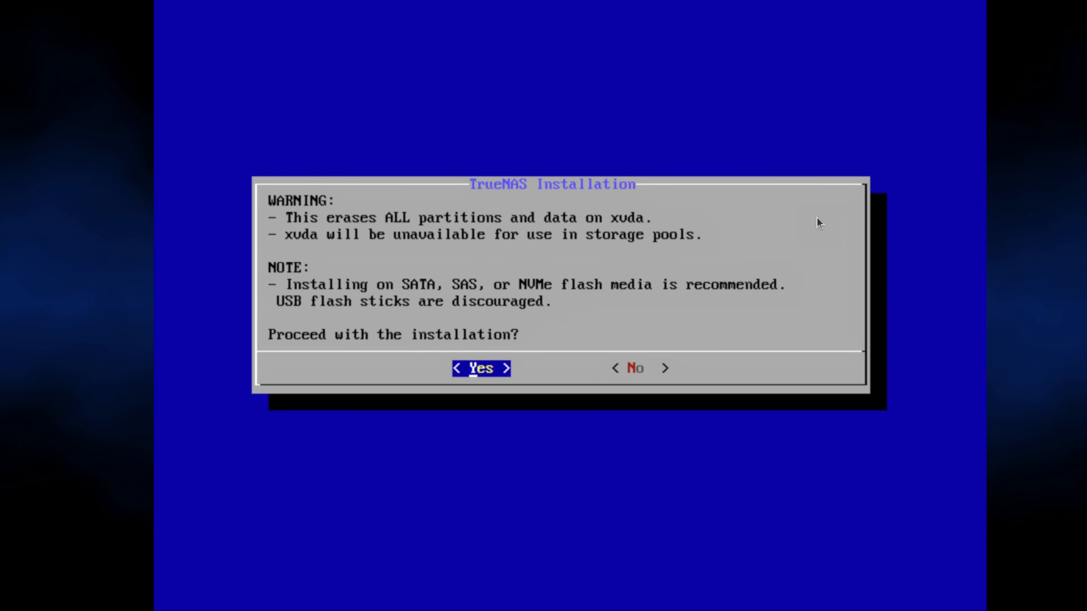
left_click(480, 367)
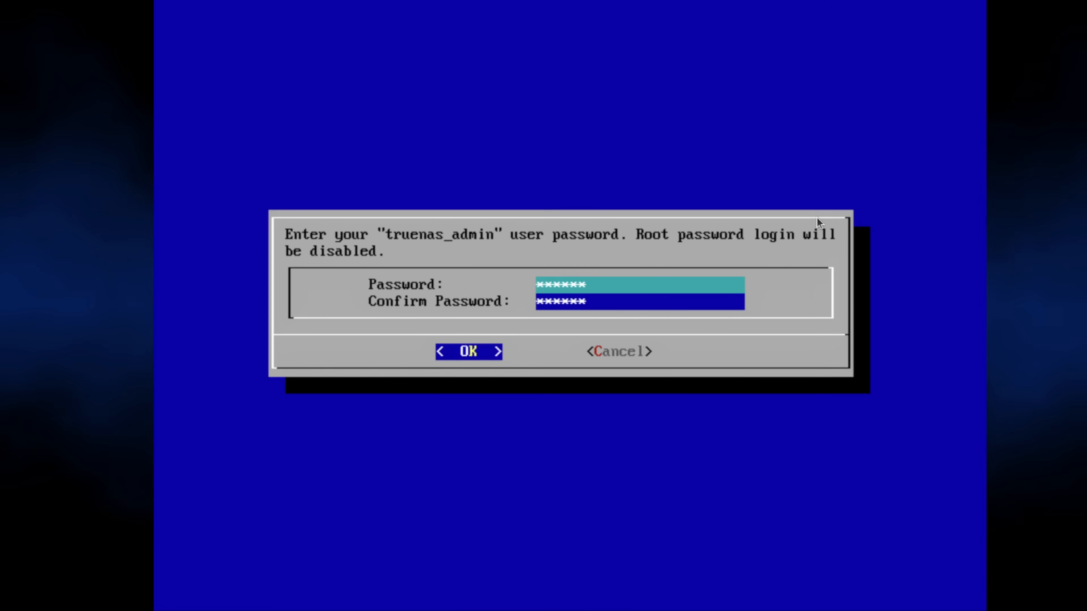
left_click(468, 351)
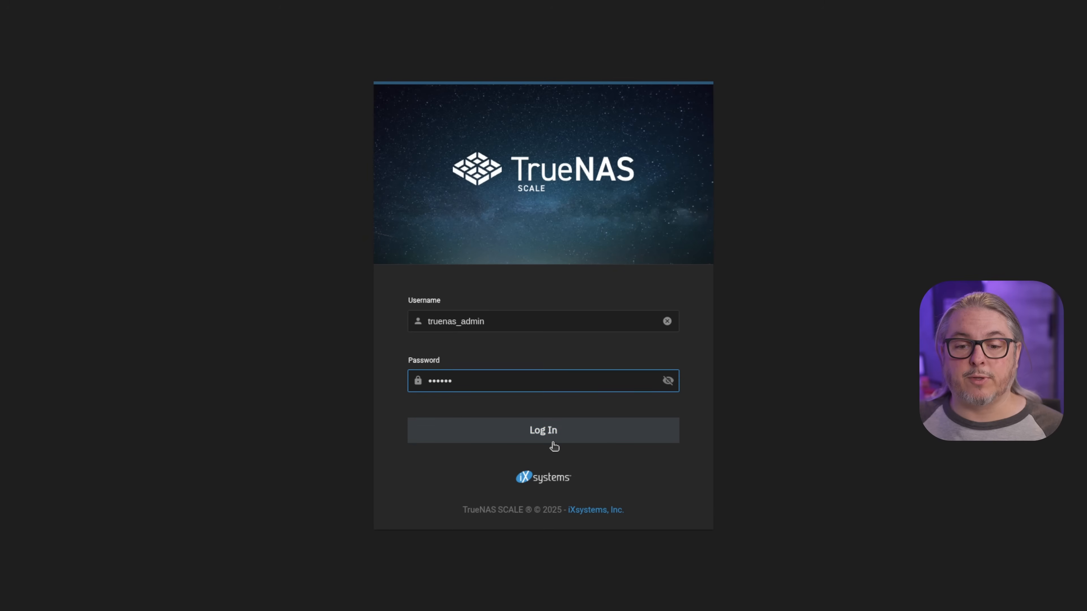
- Log in as truenas_admin and select TestPool in the Storage Import Pool form without importing
left_click(543, 429)
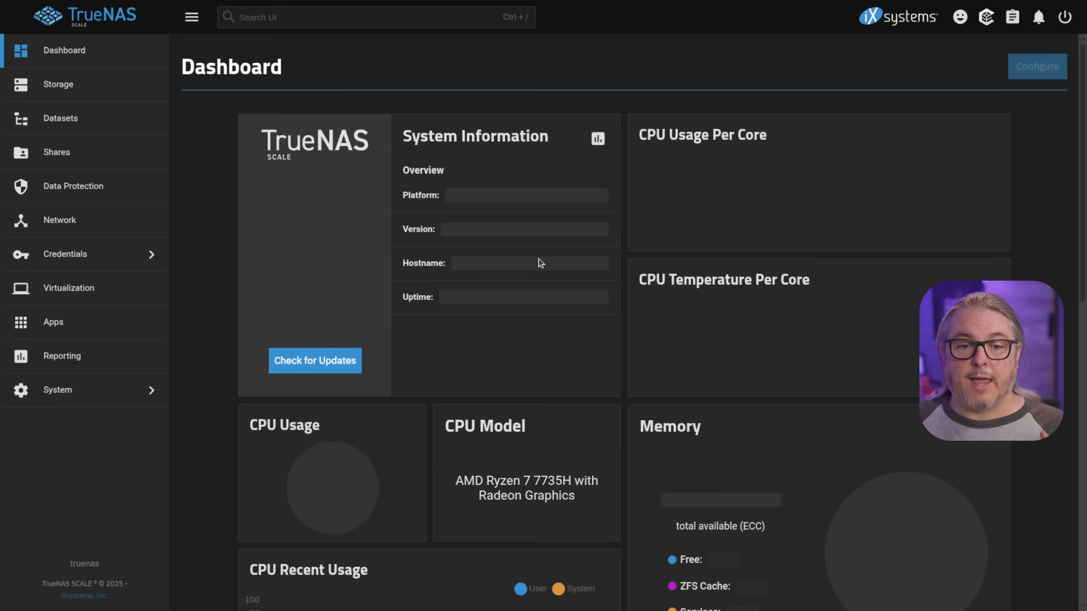
left_click(58, 84)
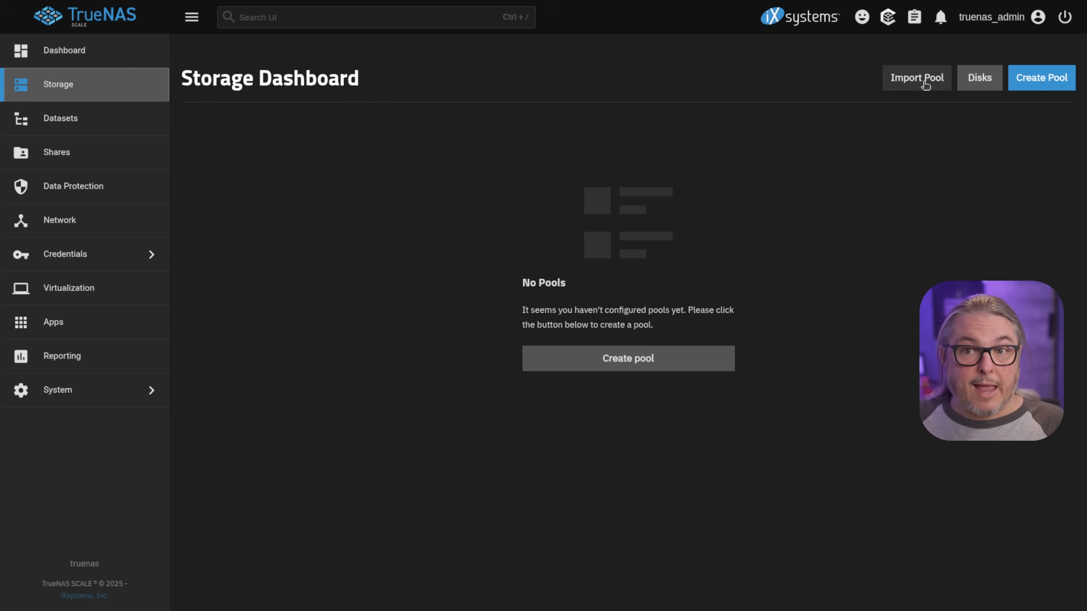
left_click(915, 78)
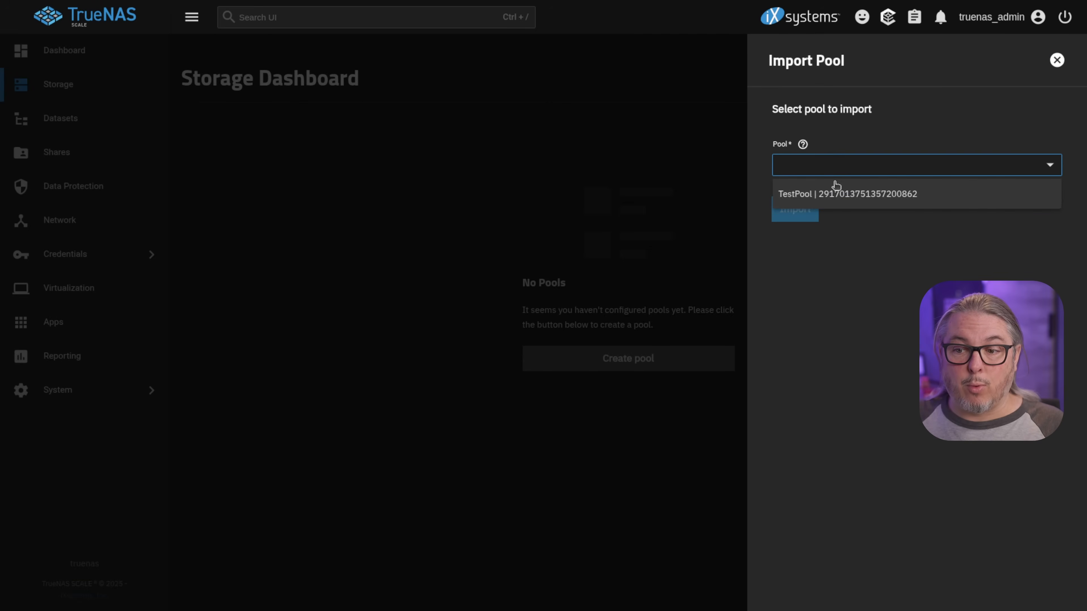
left_click(847, 194)
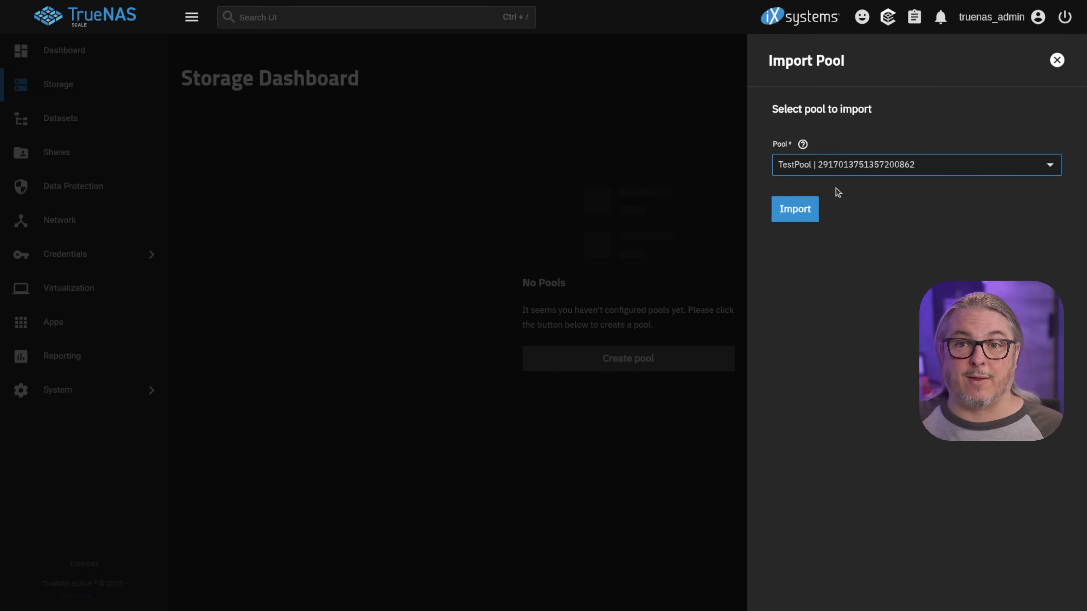
mouse_move(793, 247)
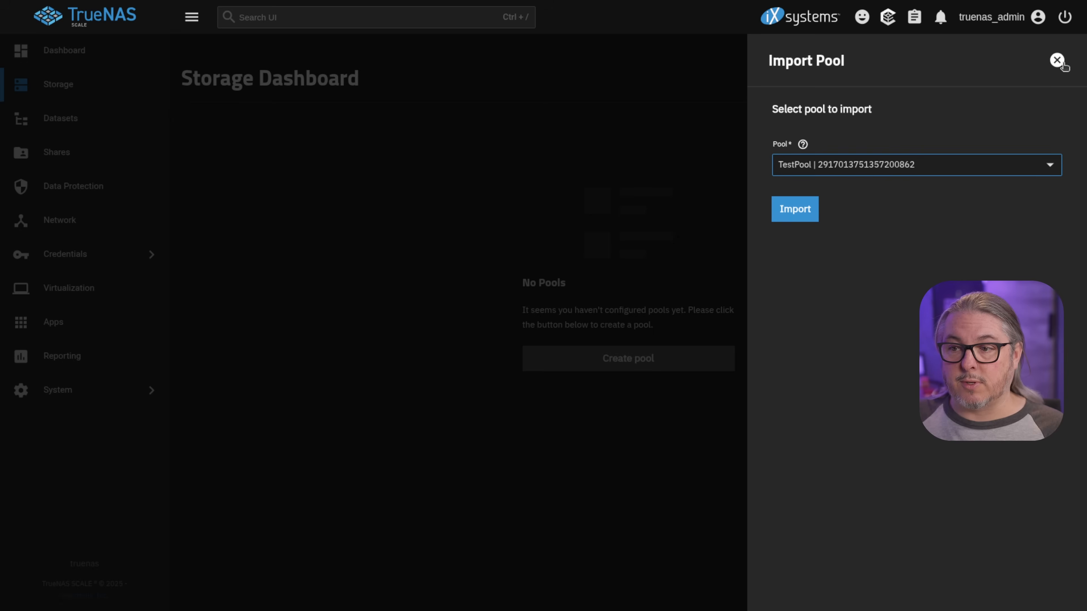
- Leave Import Pool and reach Manage Configuration > Upload File in General Settings
left_click(58, 390)
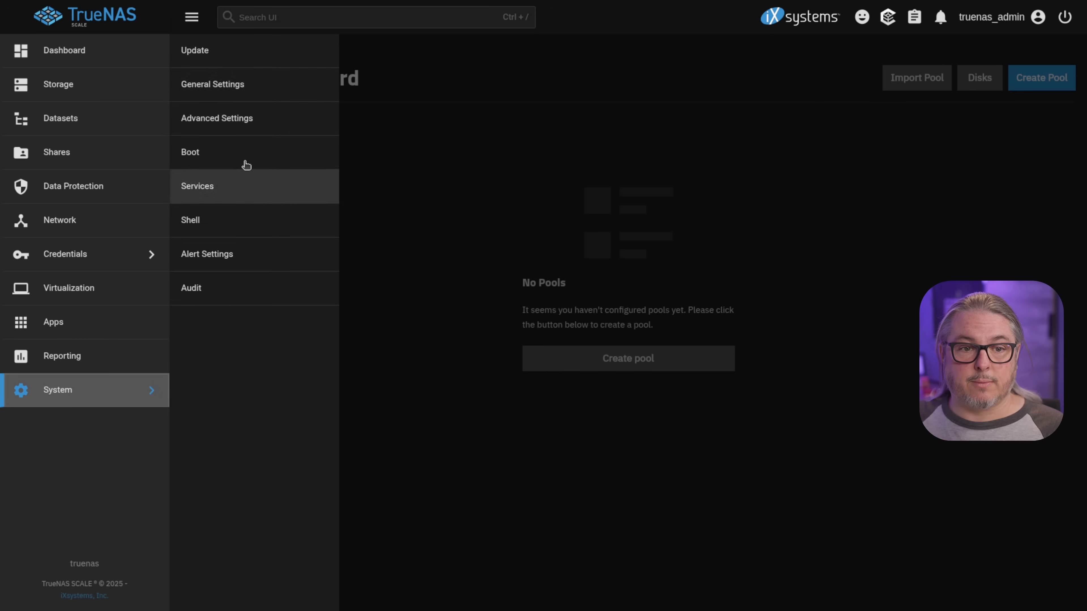
left_click(213, 84)
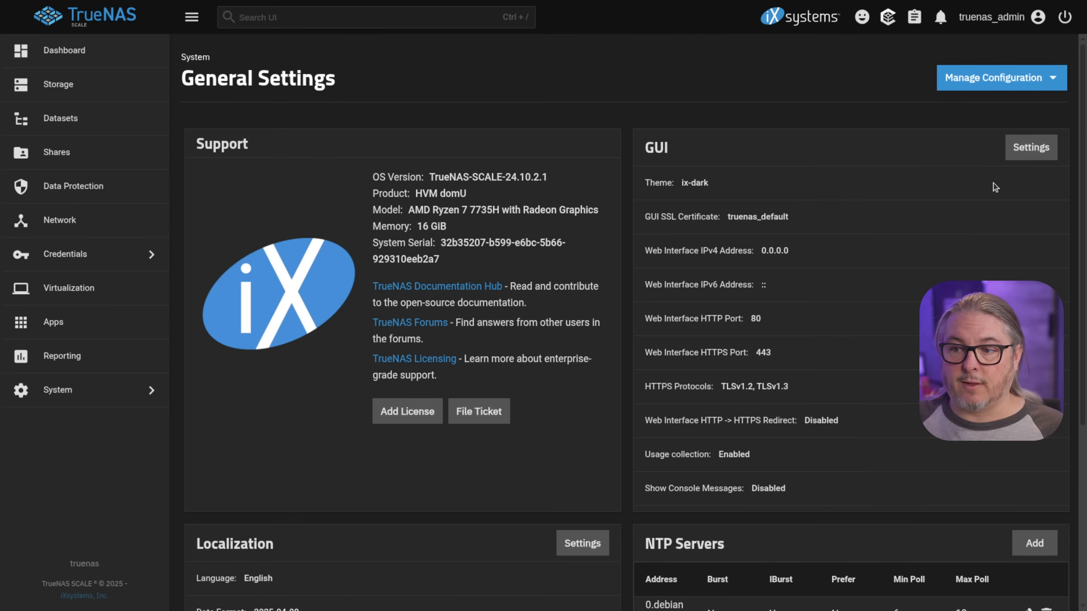
left_click(999, 77)
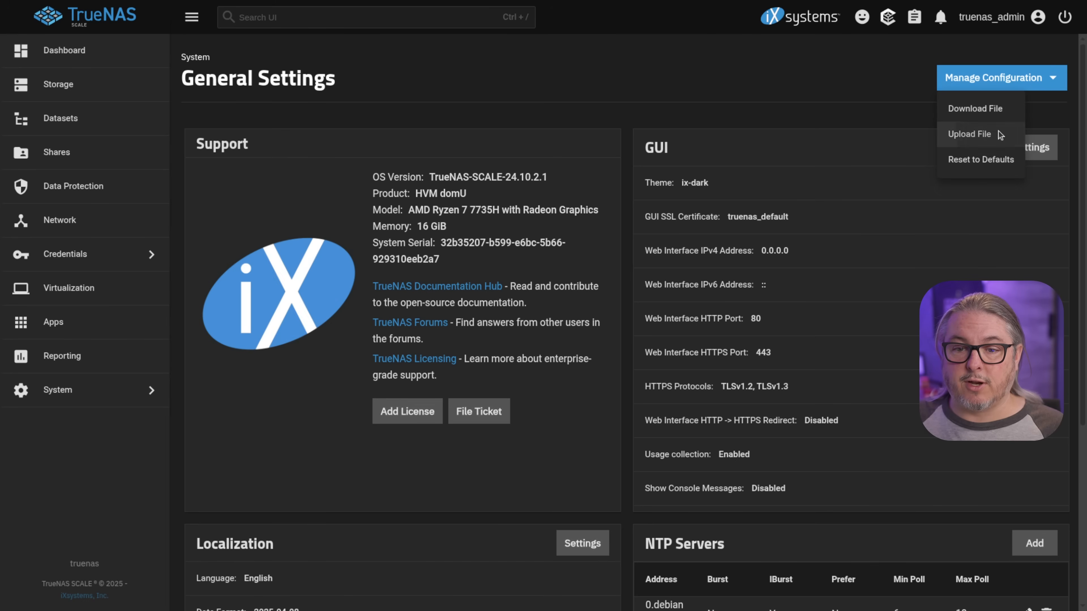
left_click(969, 134)
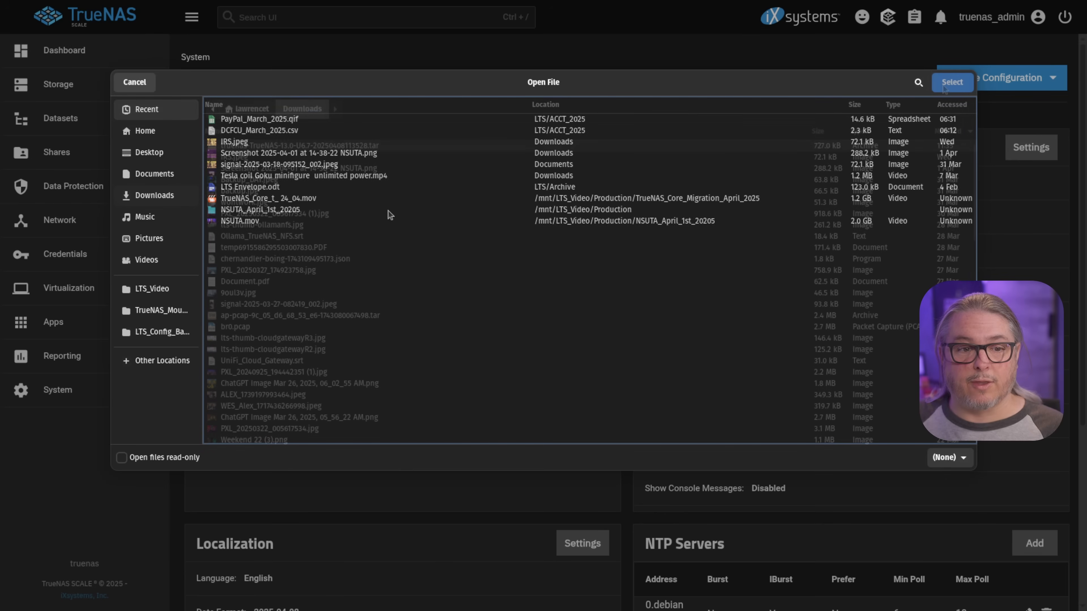
- Choose the saved CORE .tar configuration file and upload it, triggering the reboot
left_click(952, 81)
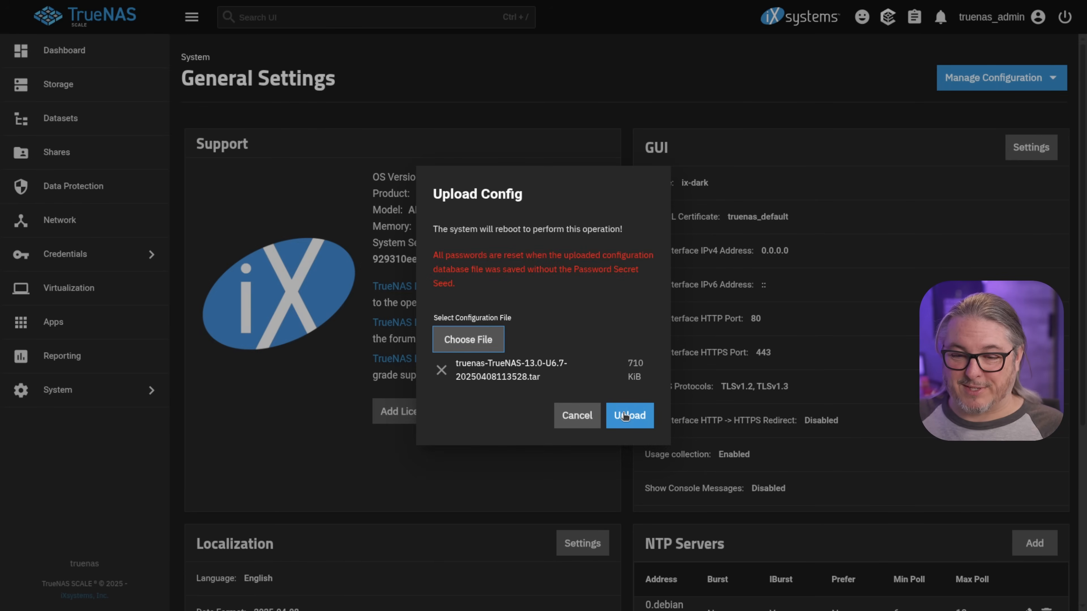
left_click(628, 416)
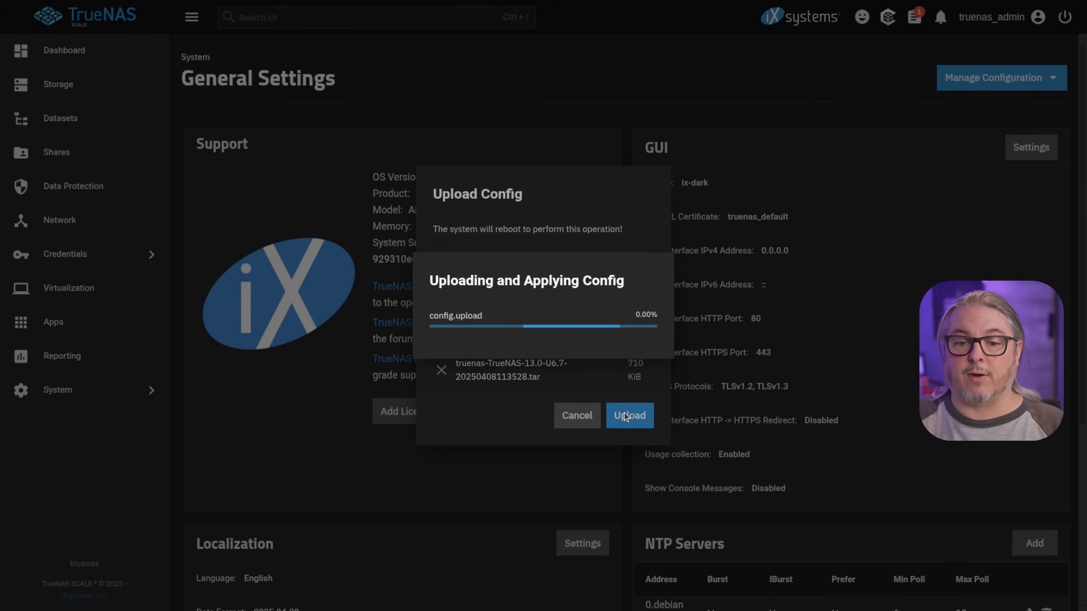
left_click(629, 415)
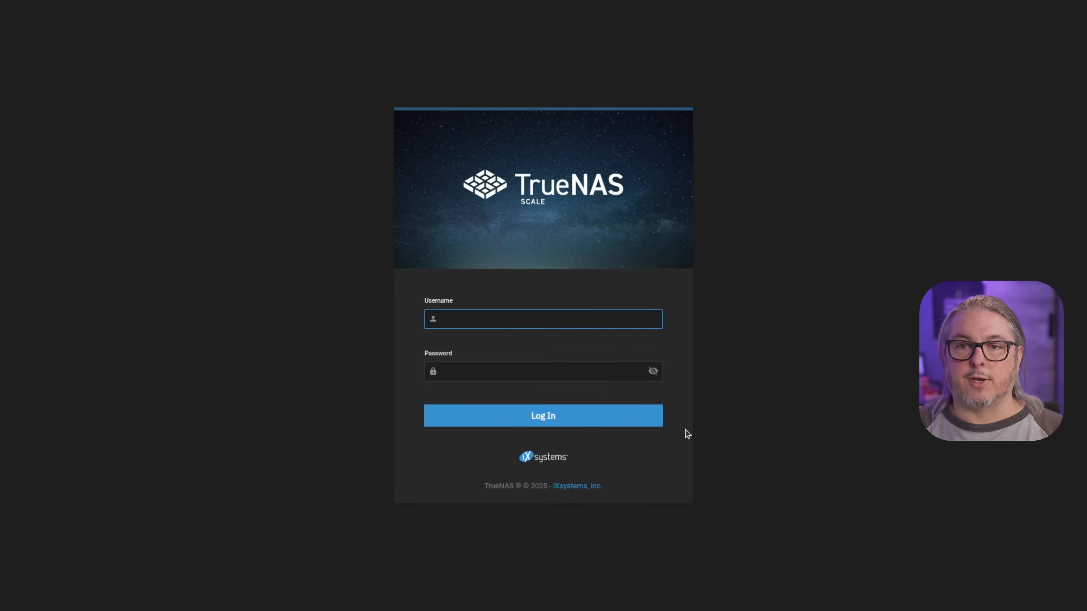
- Sign in as root with the root password to reach the ElectricEel-24.10.2.1 dashboard
type("root")
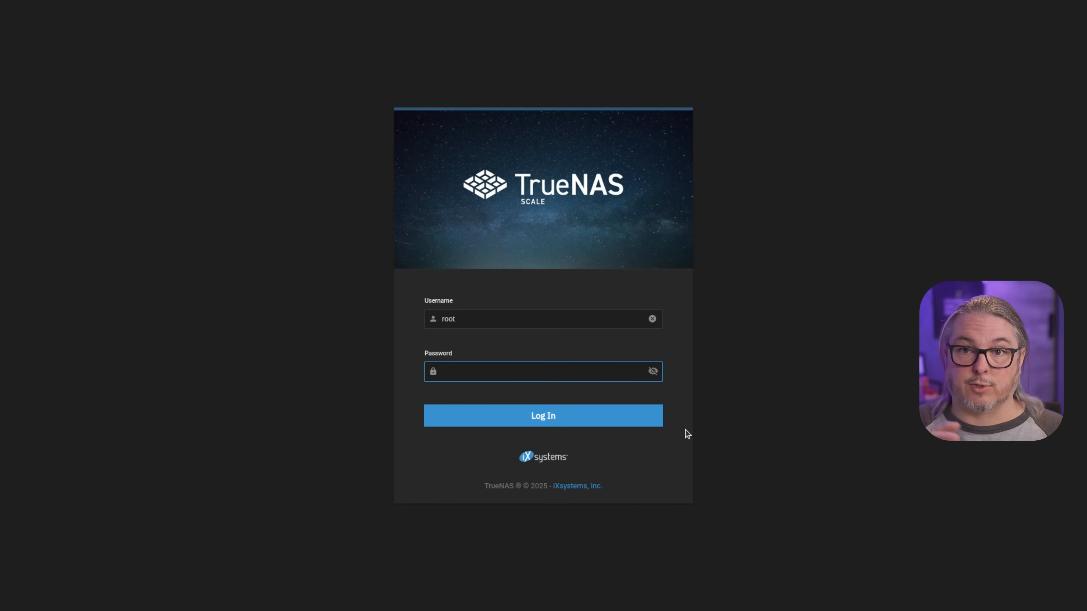
left_click(542, 371)
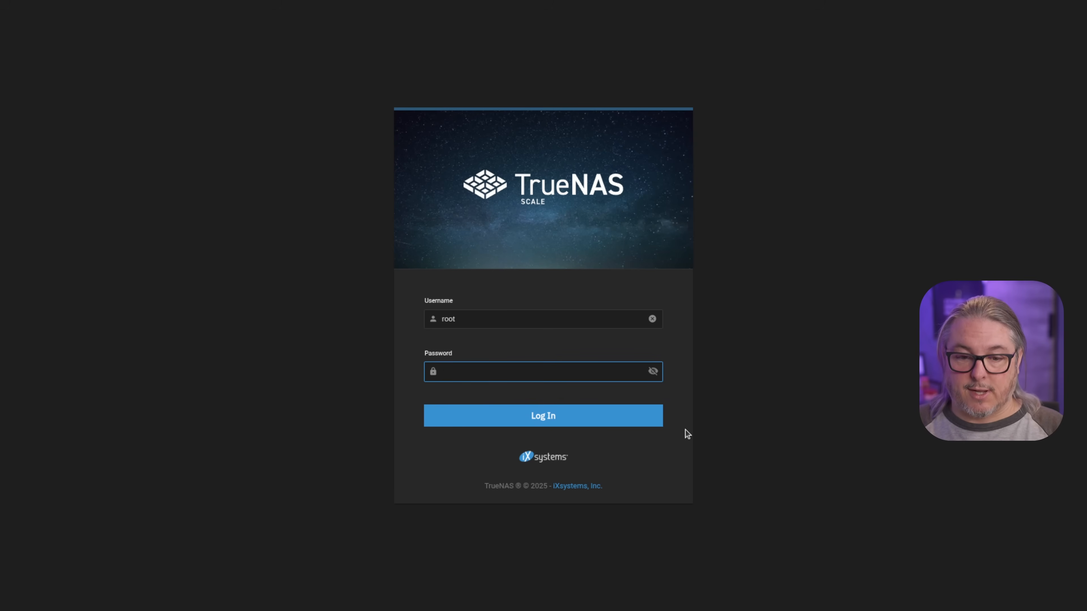
left_click(542, 415)
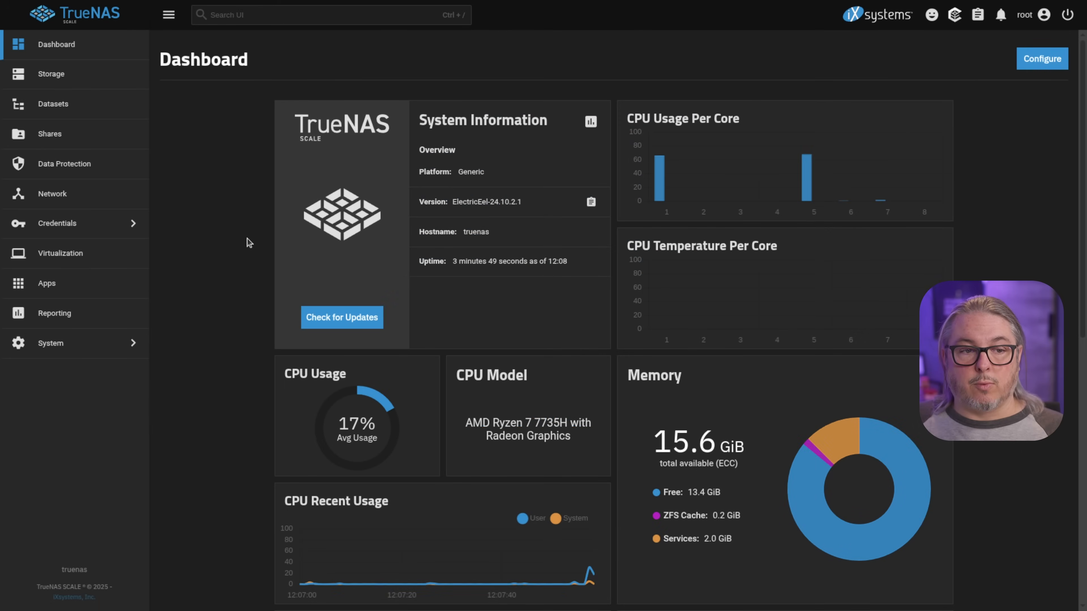
- Check TestPool datasets, Test_Dataset snapshots, Data Protection tasks and the SMB share, ending on Datasets
left_click(53, 103)
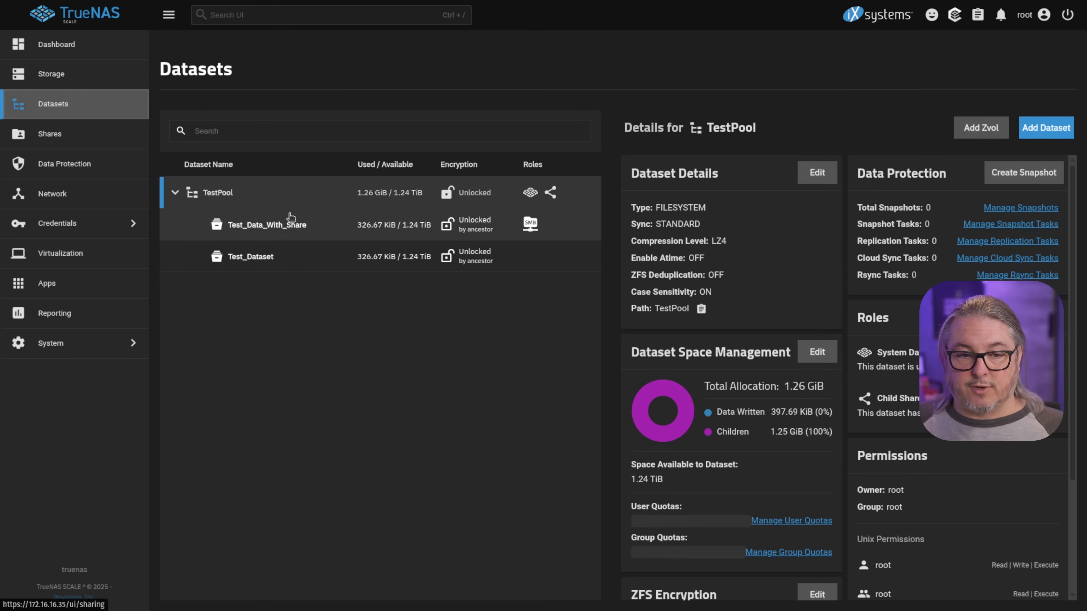
left_click(251, 256)
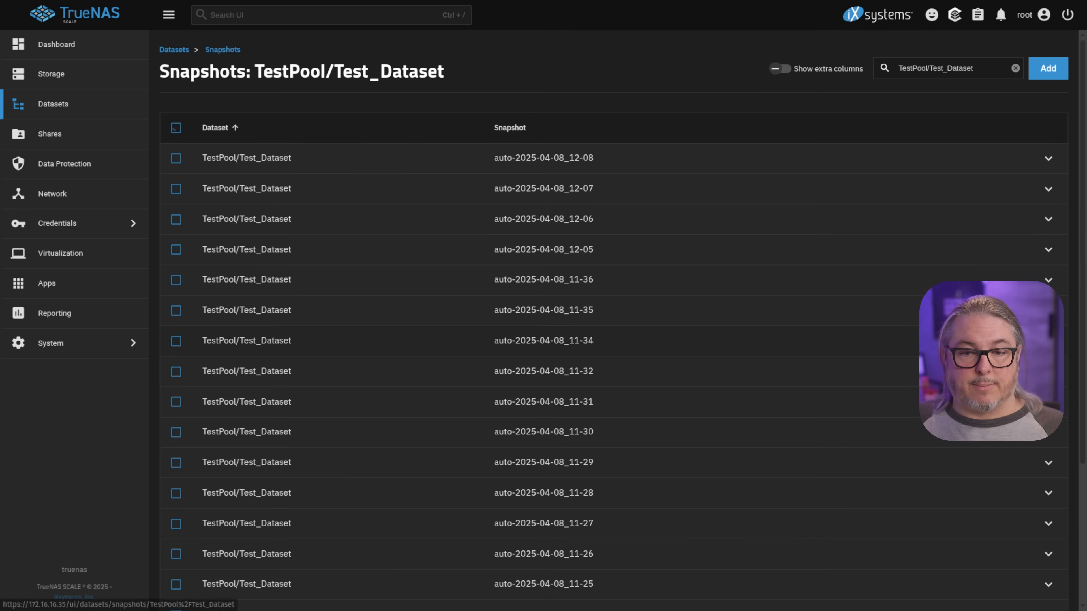
left_click(65, 163)
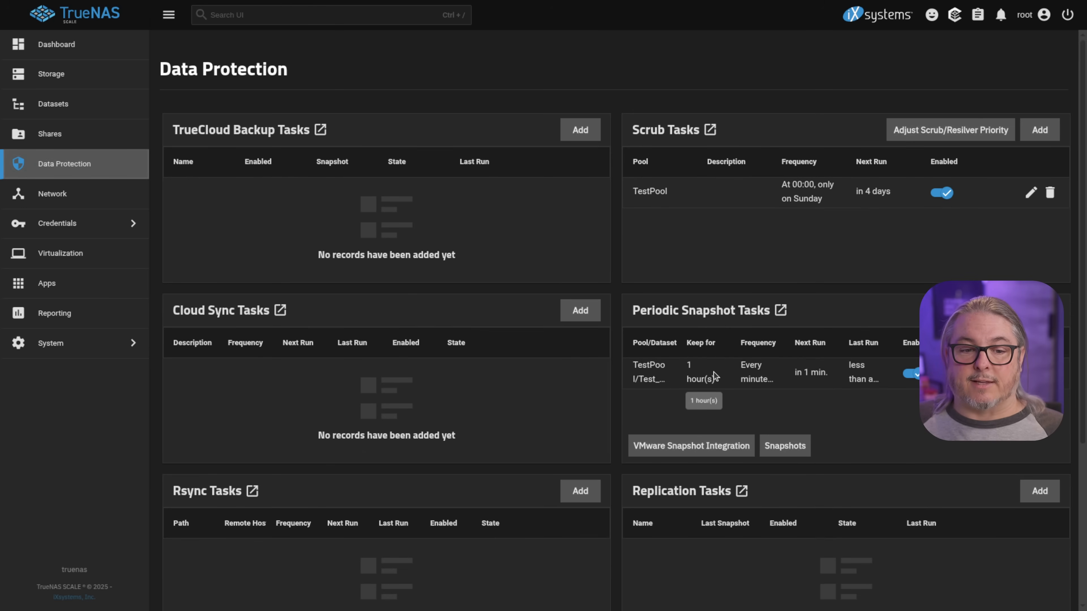
mouse_move(106, 252)
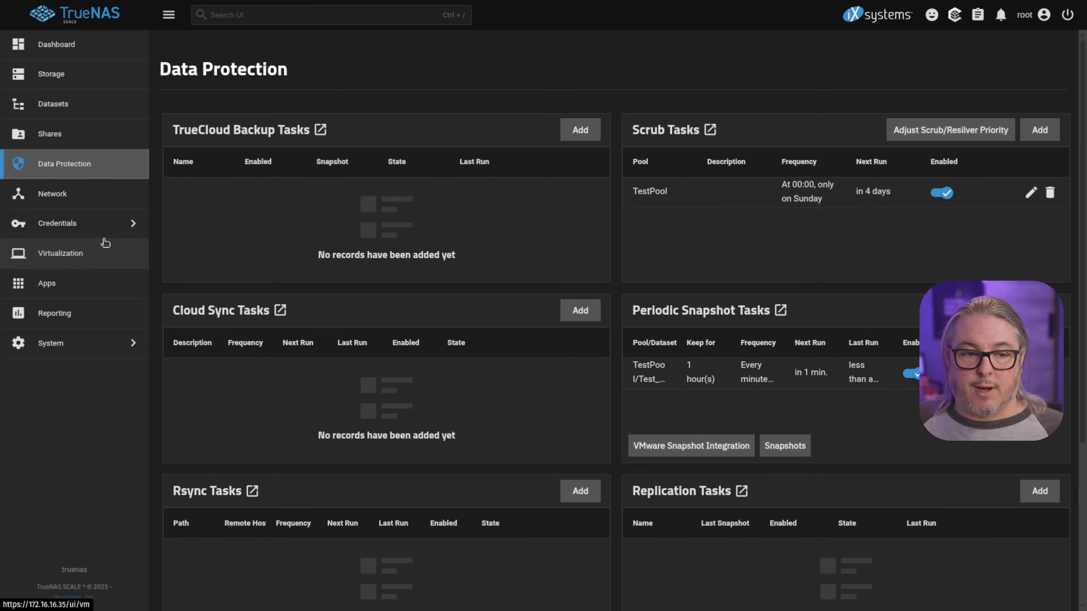
left_click(49, 134)
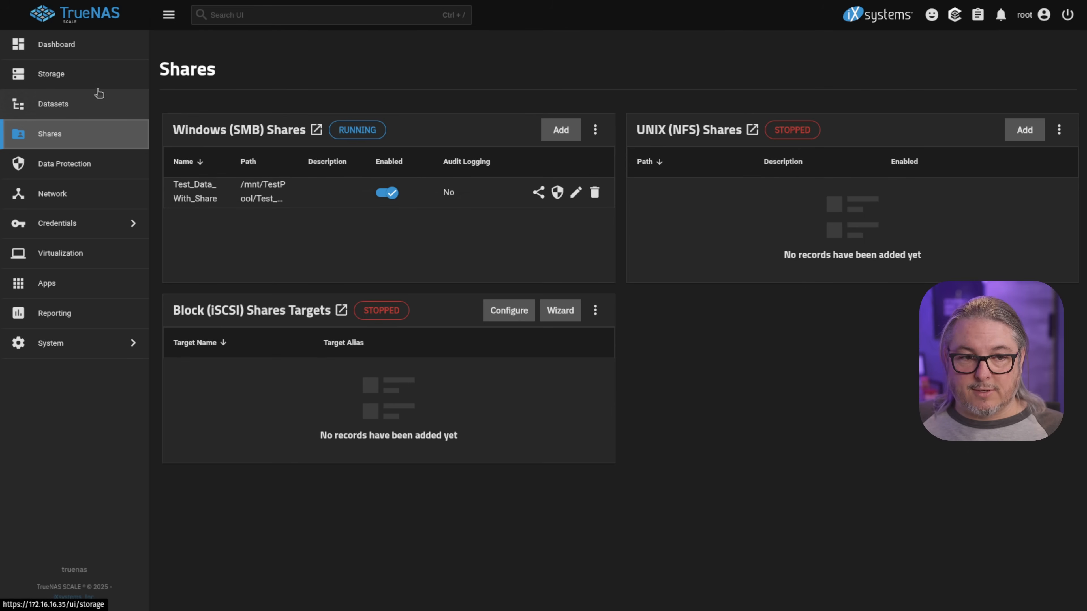
left_click(53, 104)
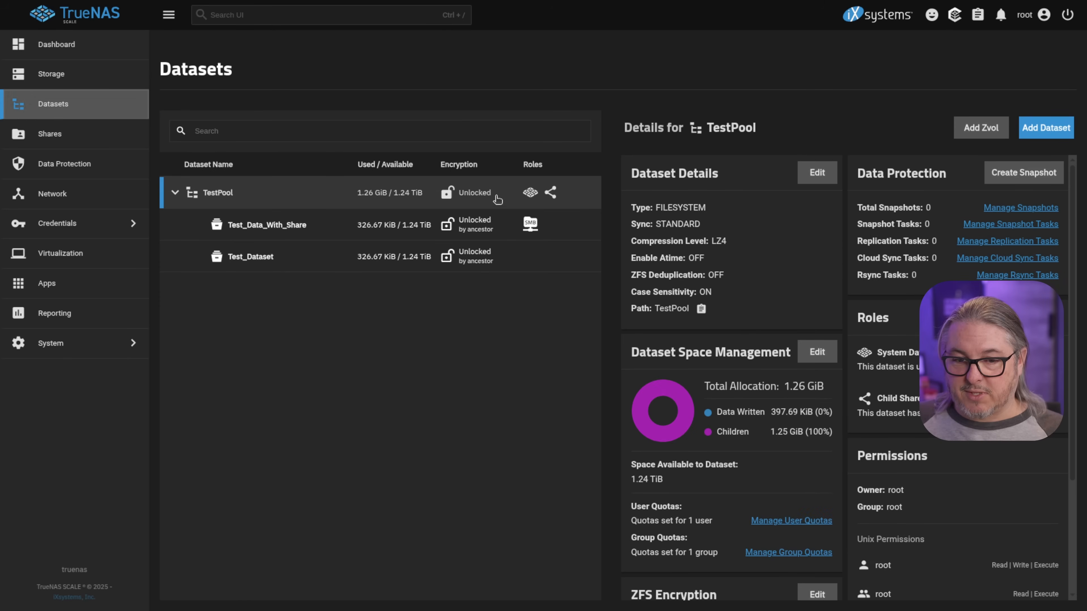
mouse_move(489, 197)
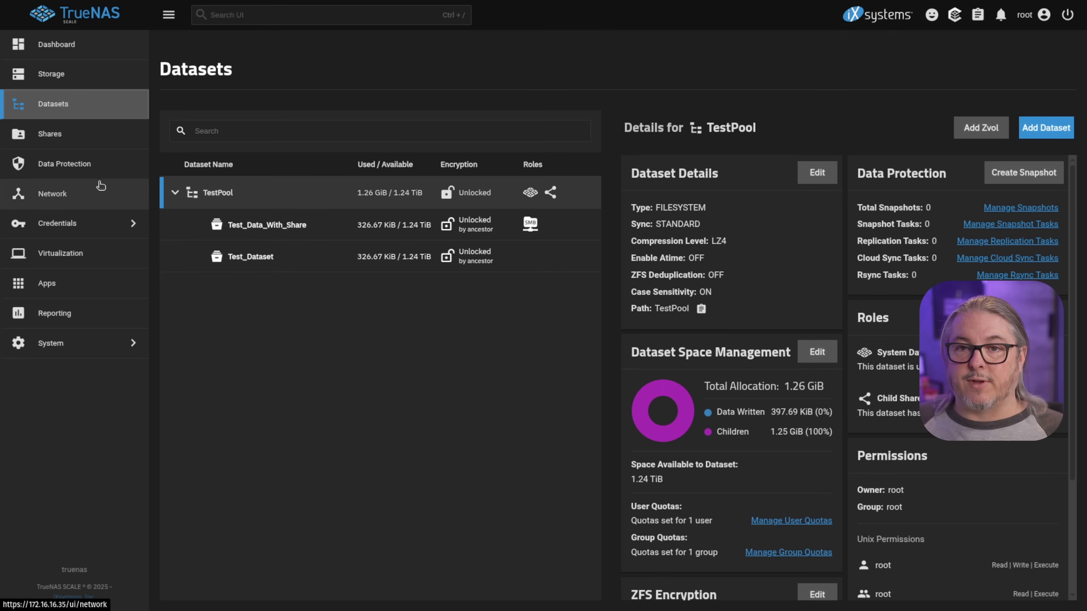
mouse_move(314, 203)
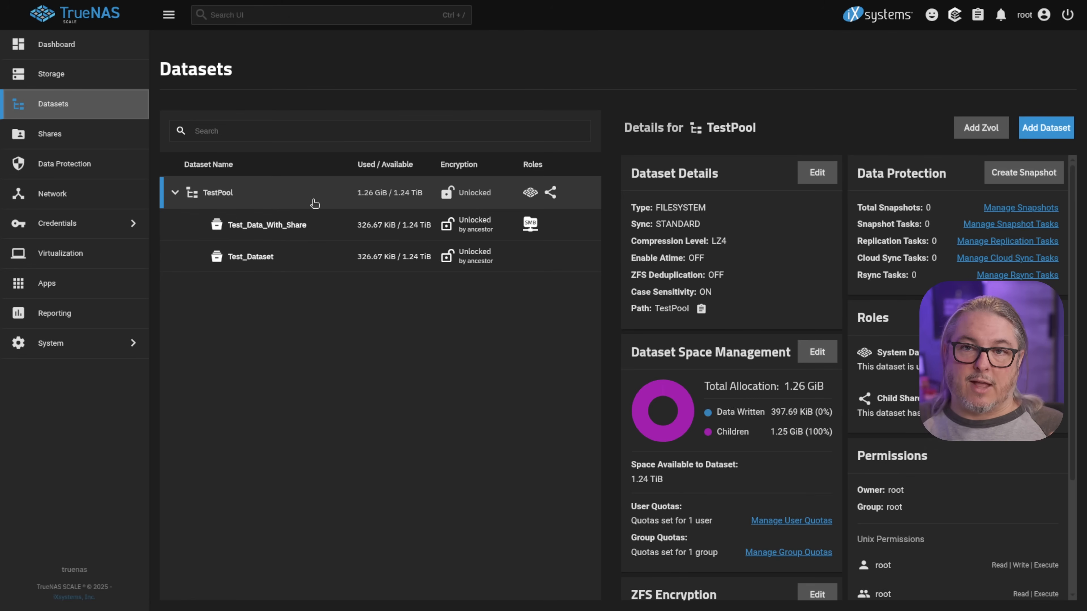